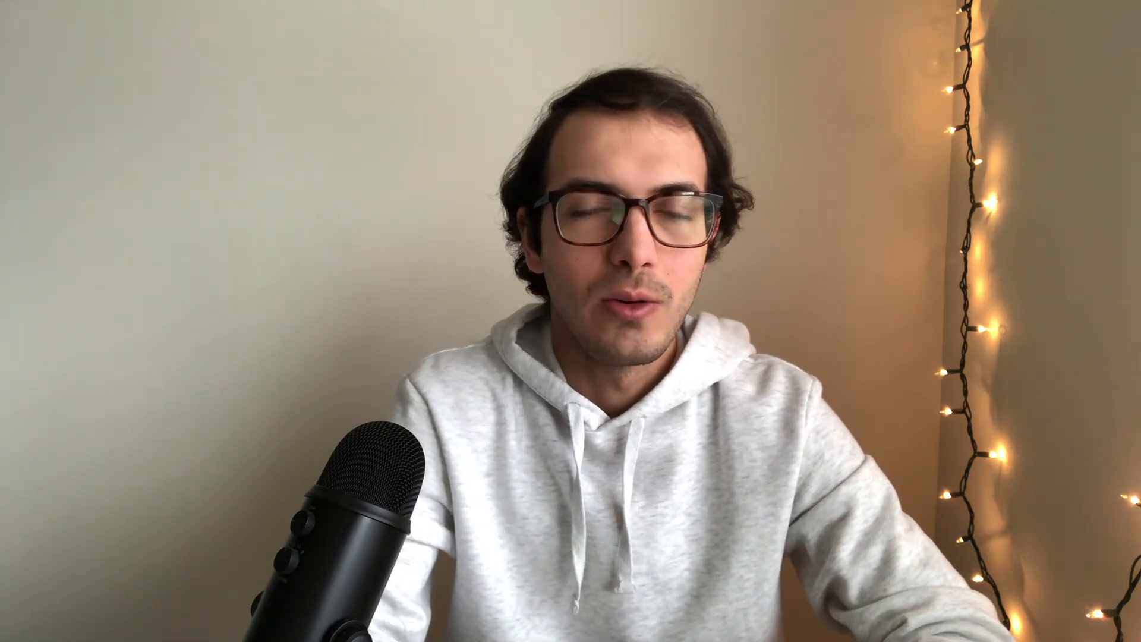
Bring the 'Blending Two Images using OpenCV' article's pip install and import cv2 blocks into view beside the empty cell
type("Blending Two Images using")
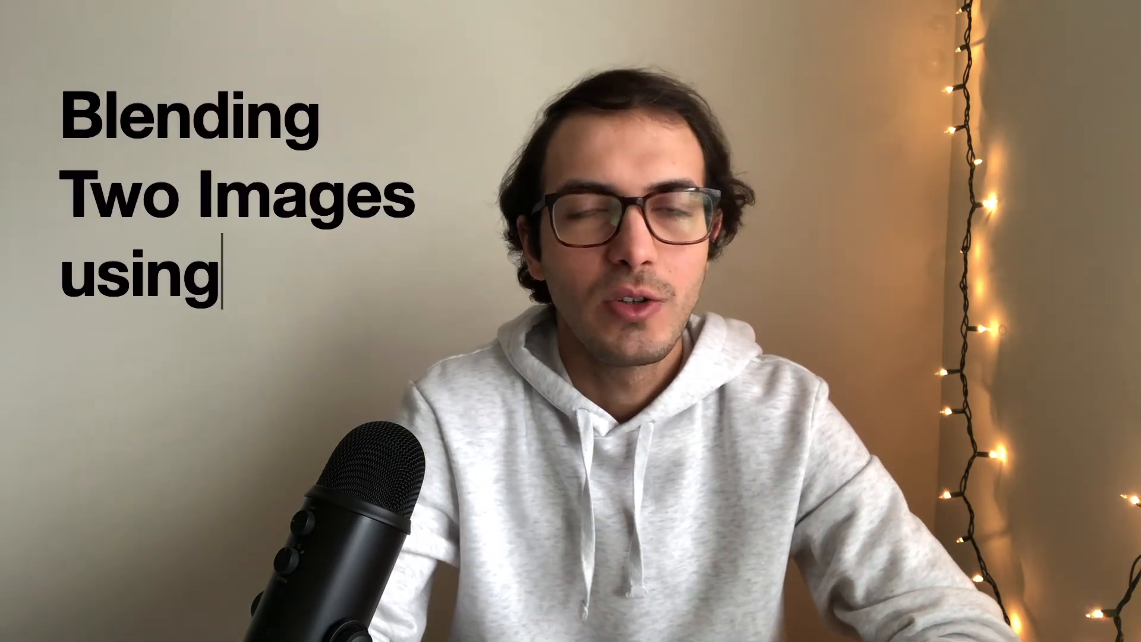
type("OpenCV")
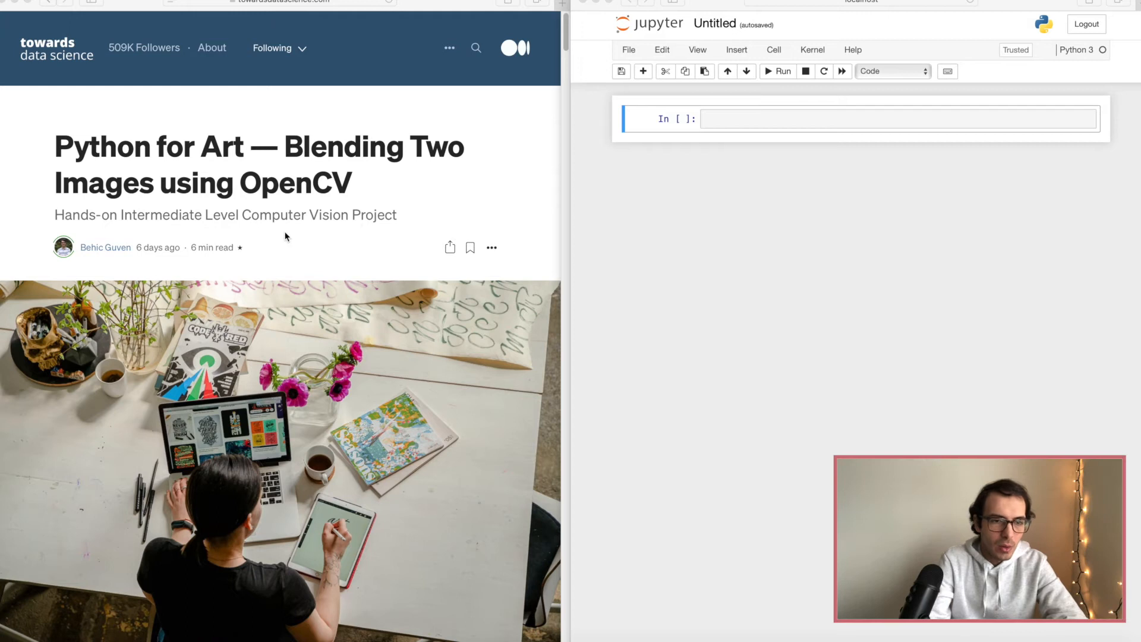
left_click(899, 119)
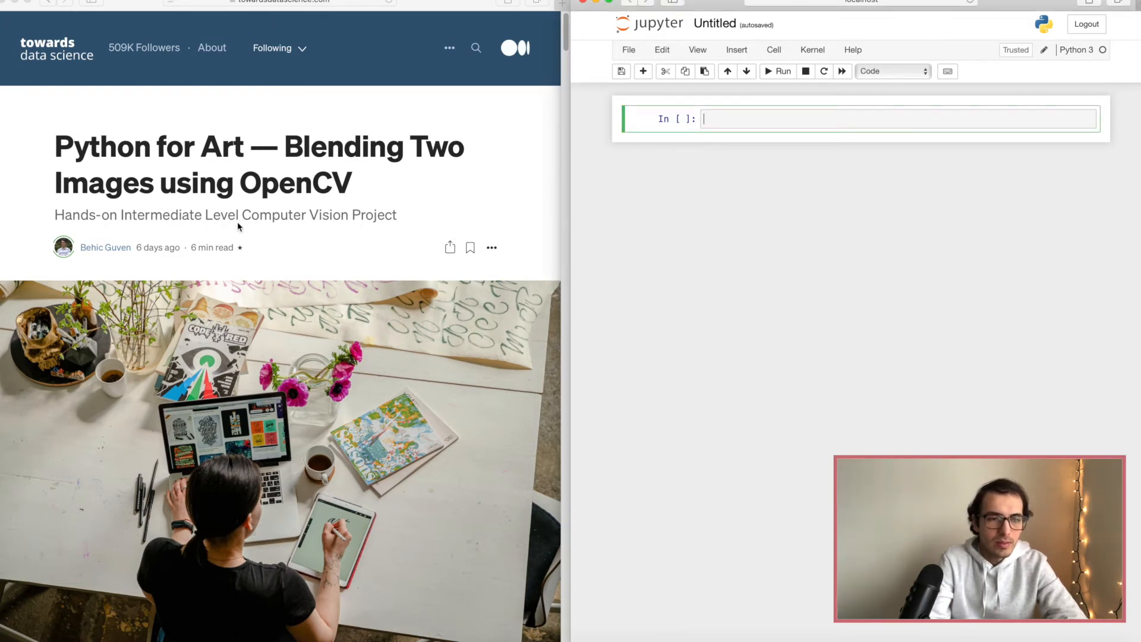
mouse_move(279, 275)
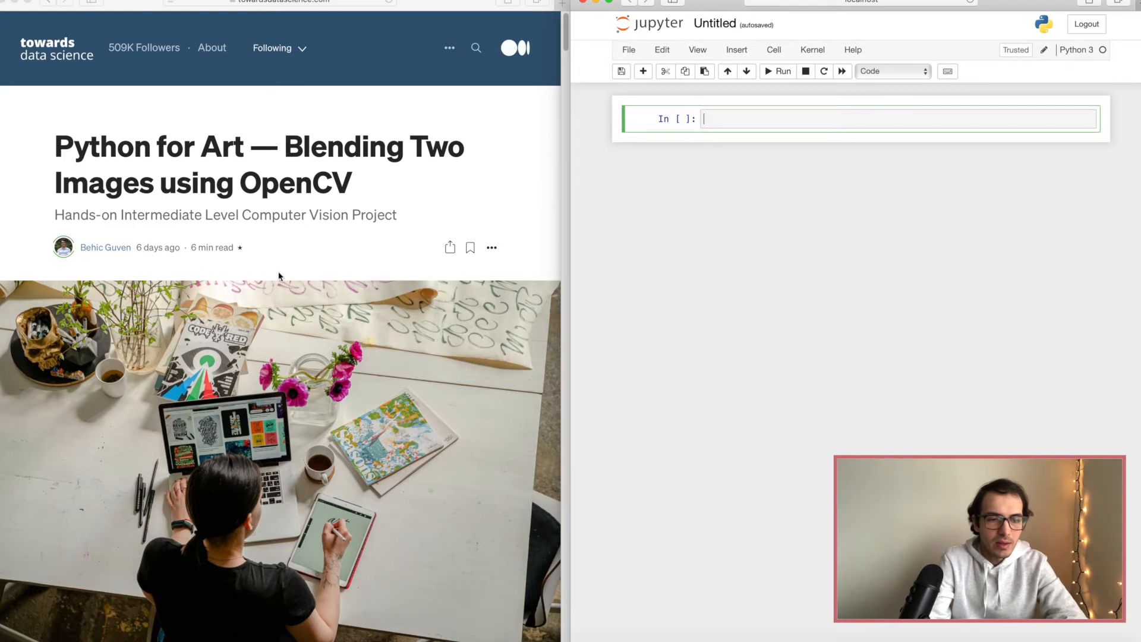
mouse_move(305, 406)
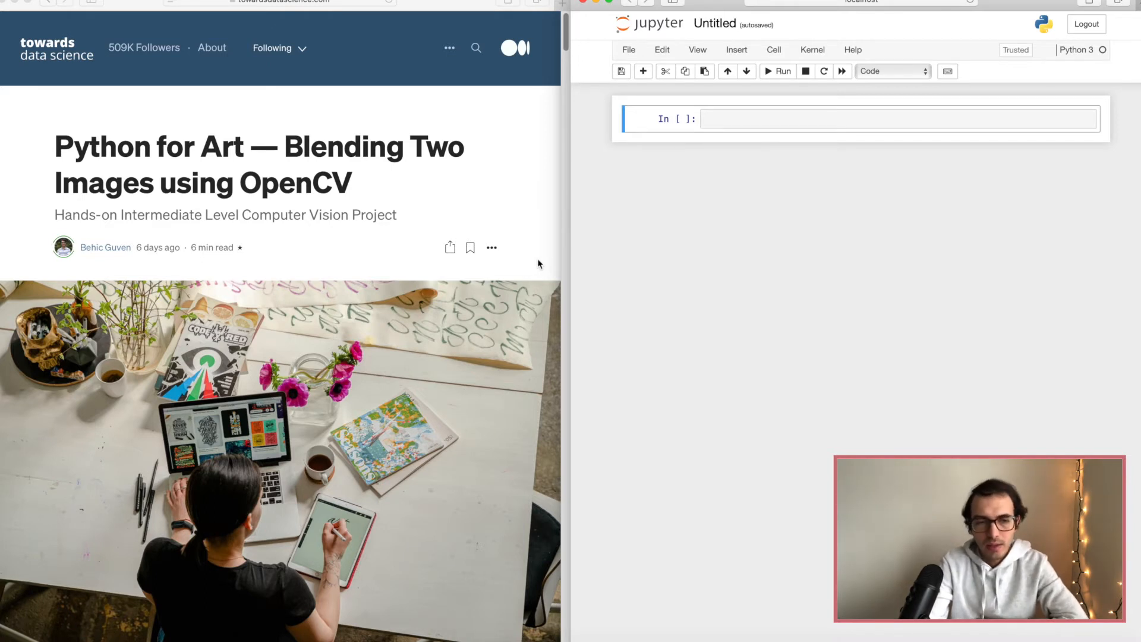
scroll("down", 3)
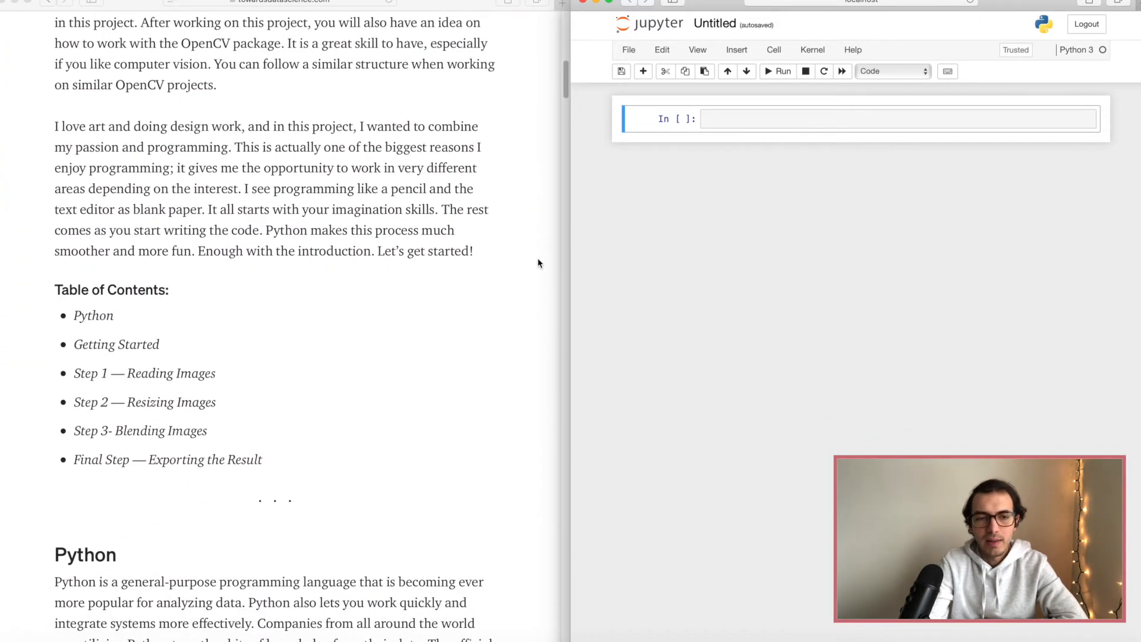
scroll("up", 3)
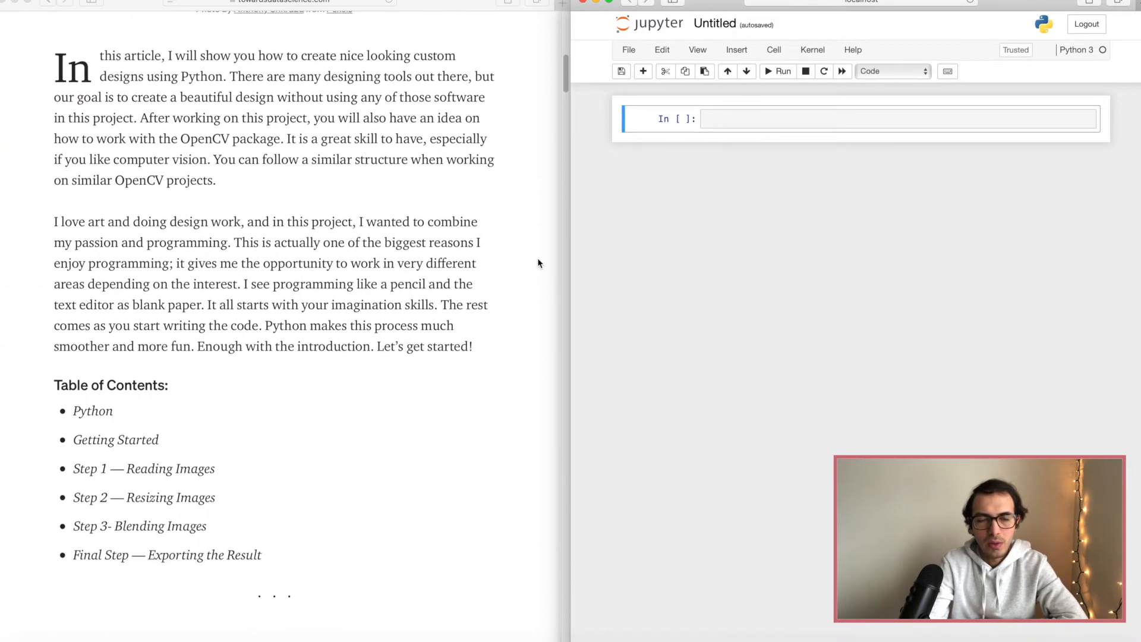
scroll("down", 3)
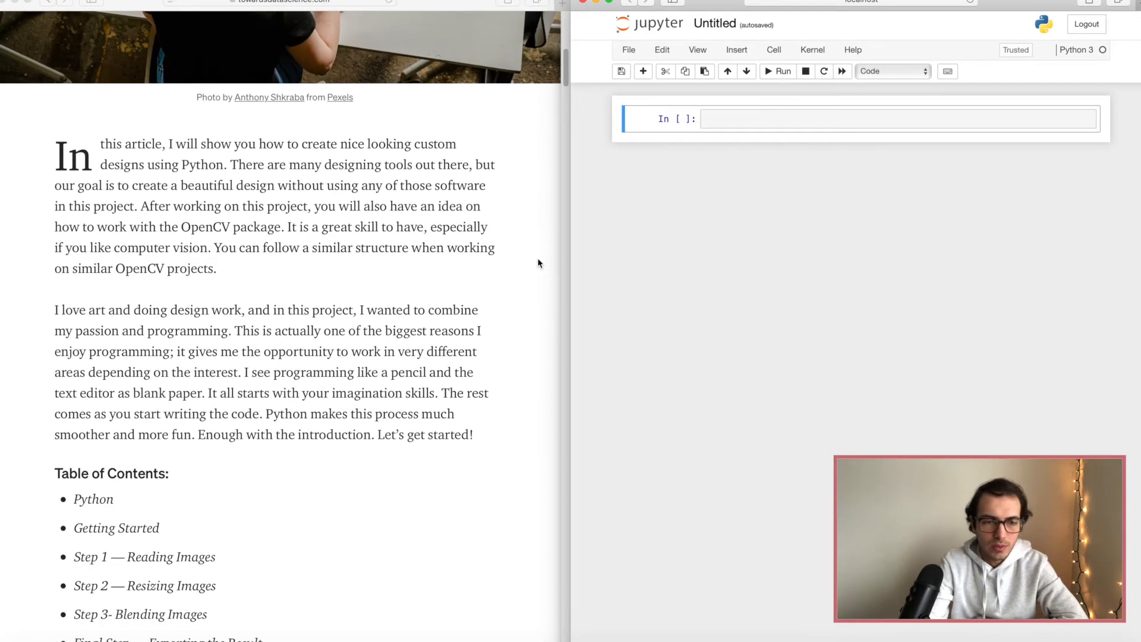
scroll("down", 3)
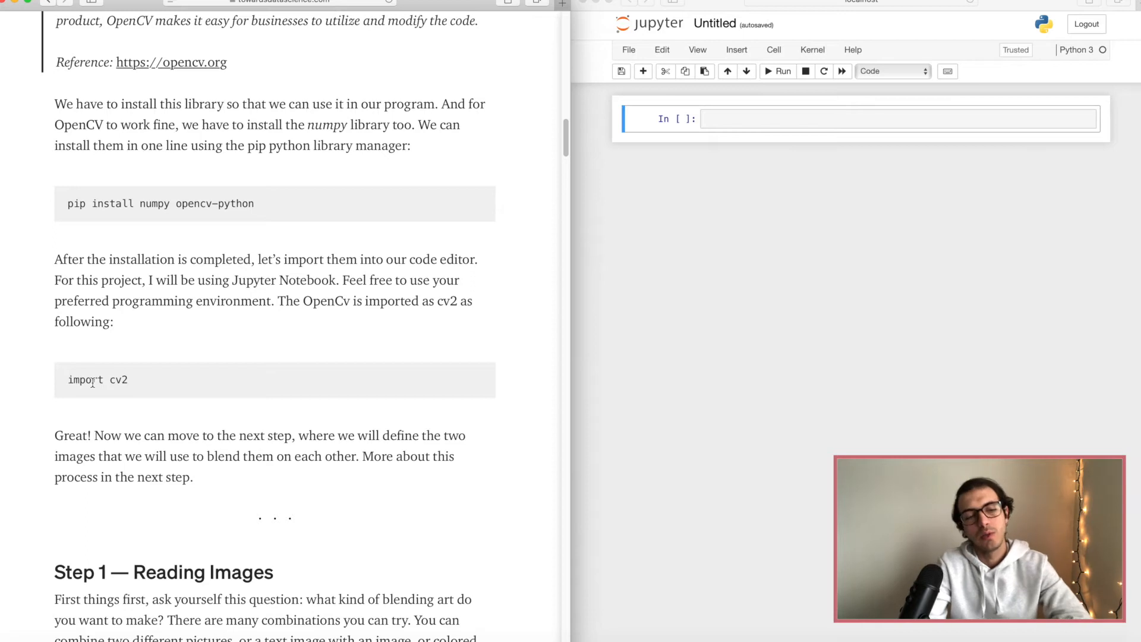
mouse_move(163, 361)
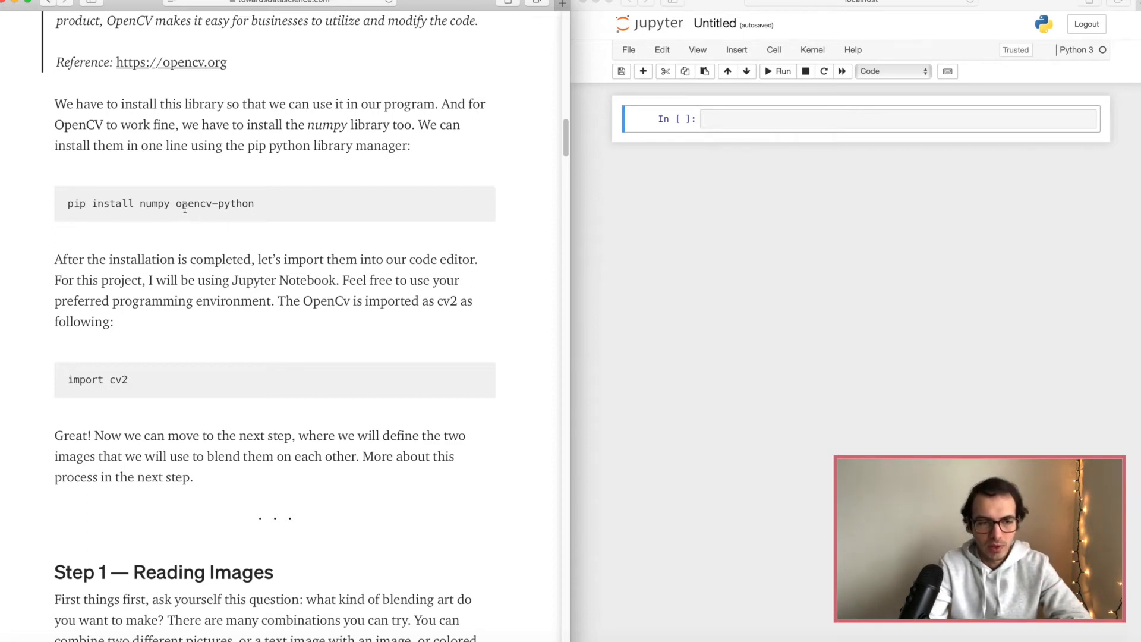
mouse_move(178, 205)
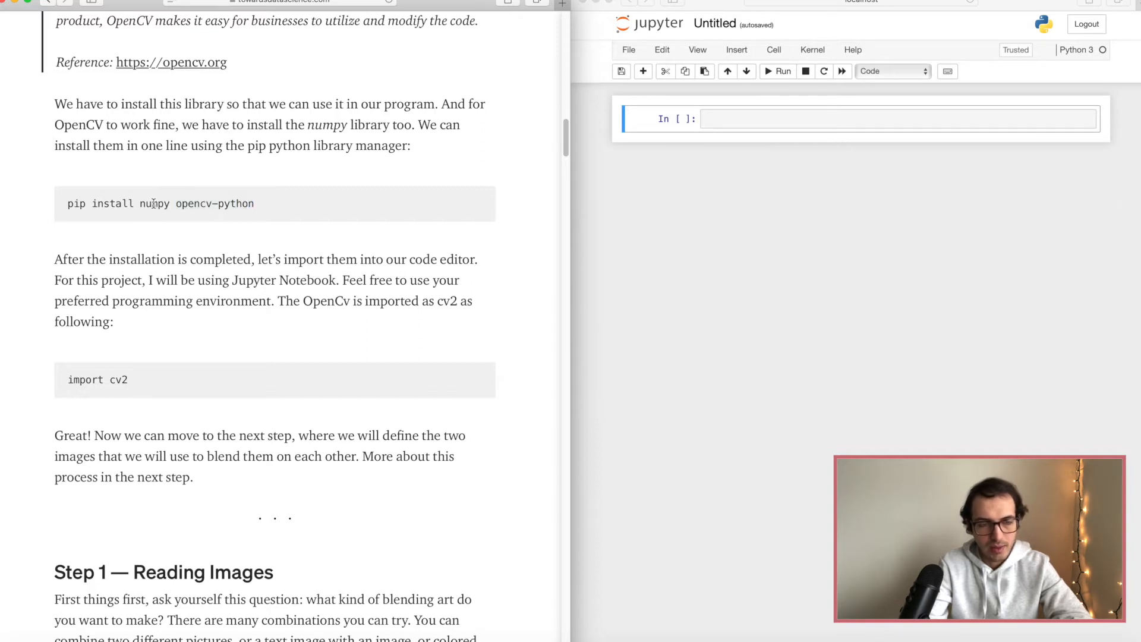
double_click(154, 203)
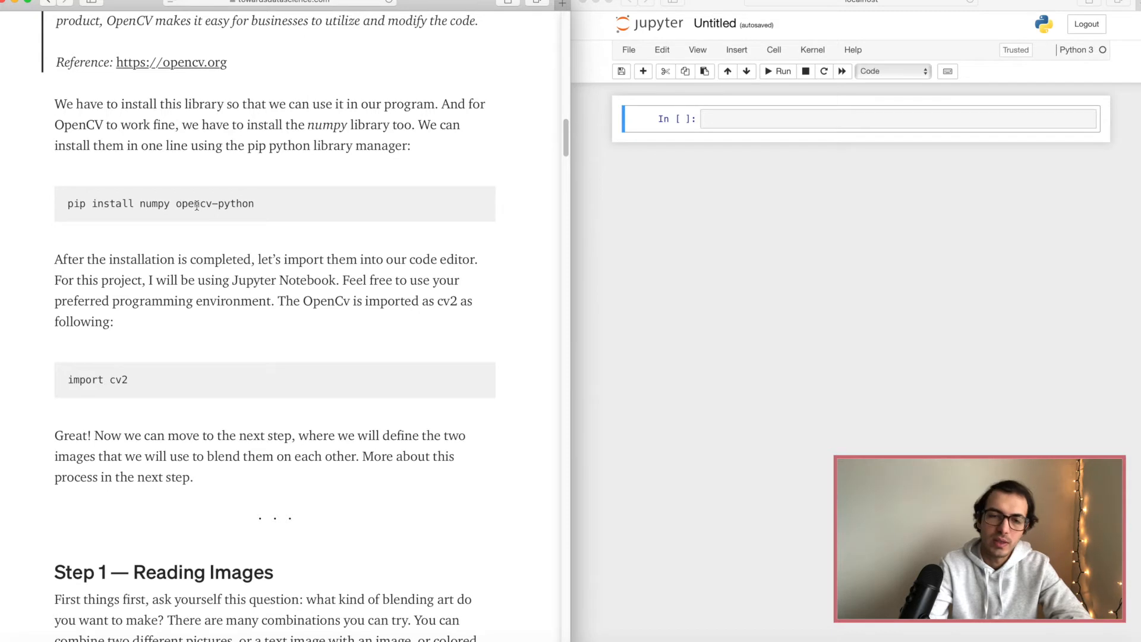
Enter import cv2 in the first cell and run it, leaving a new empty cell below
left_click(873, 119)
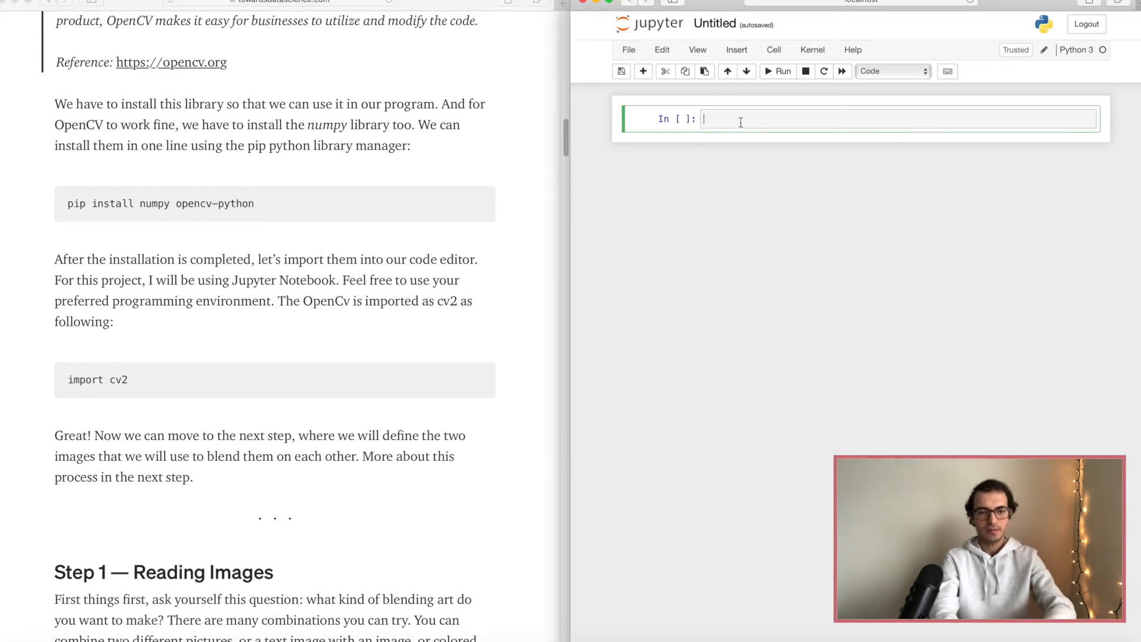
type("import")
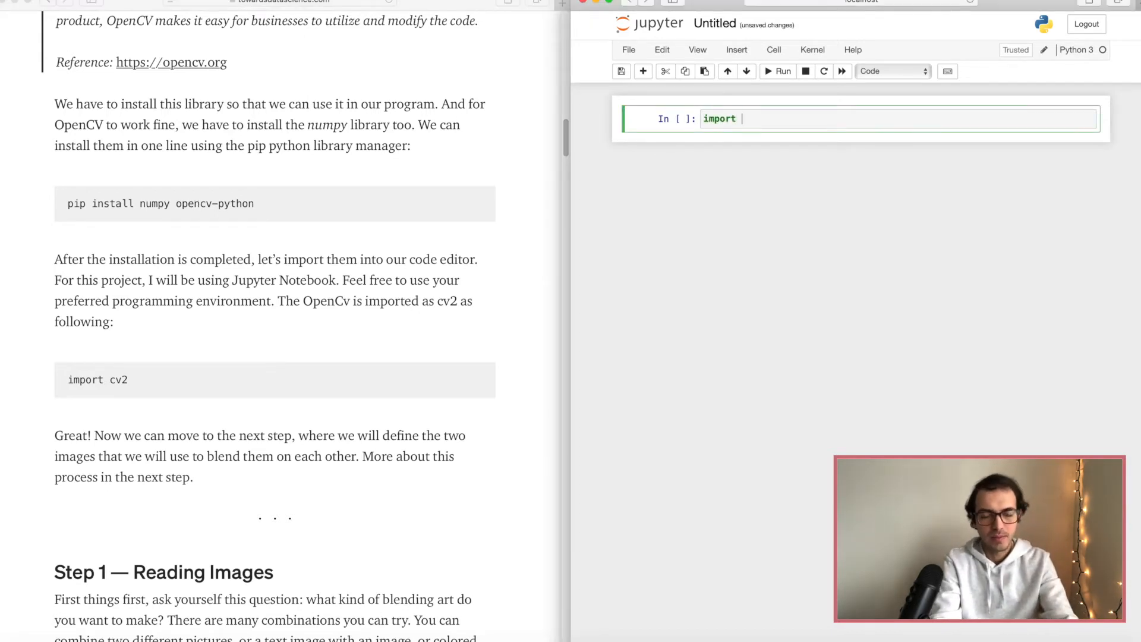
type("cv2")
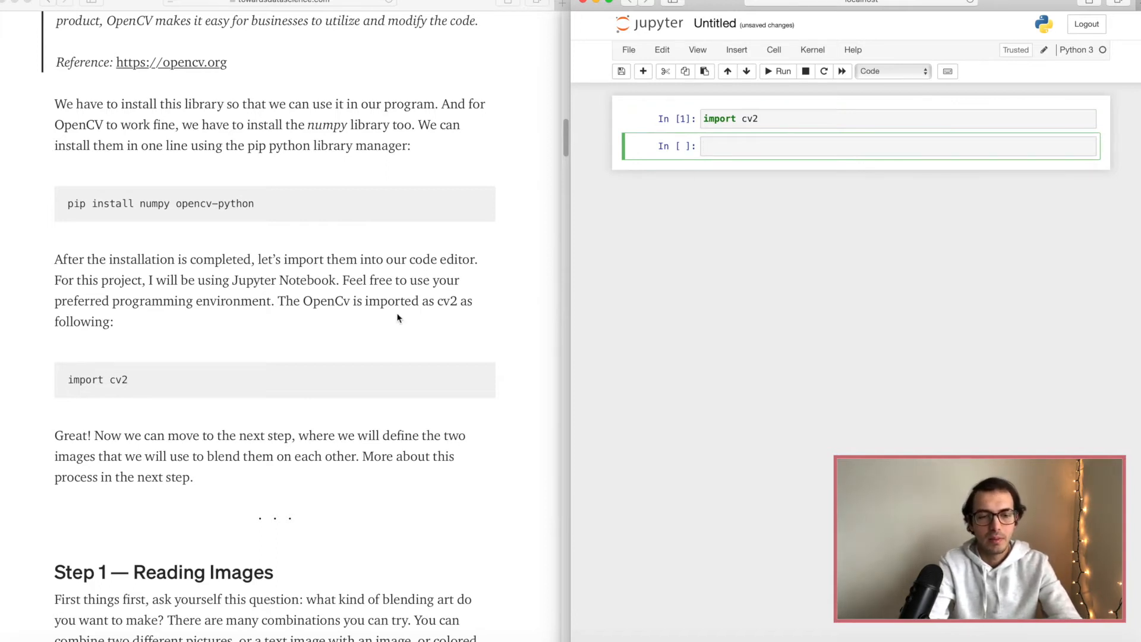
Scroll the article past Step 1 to the cloud image, SONSUZ DESIGN image and cv2.imread code
scroll("down", 3)
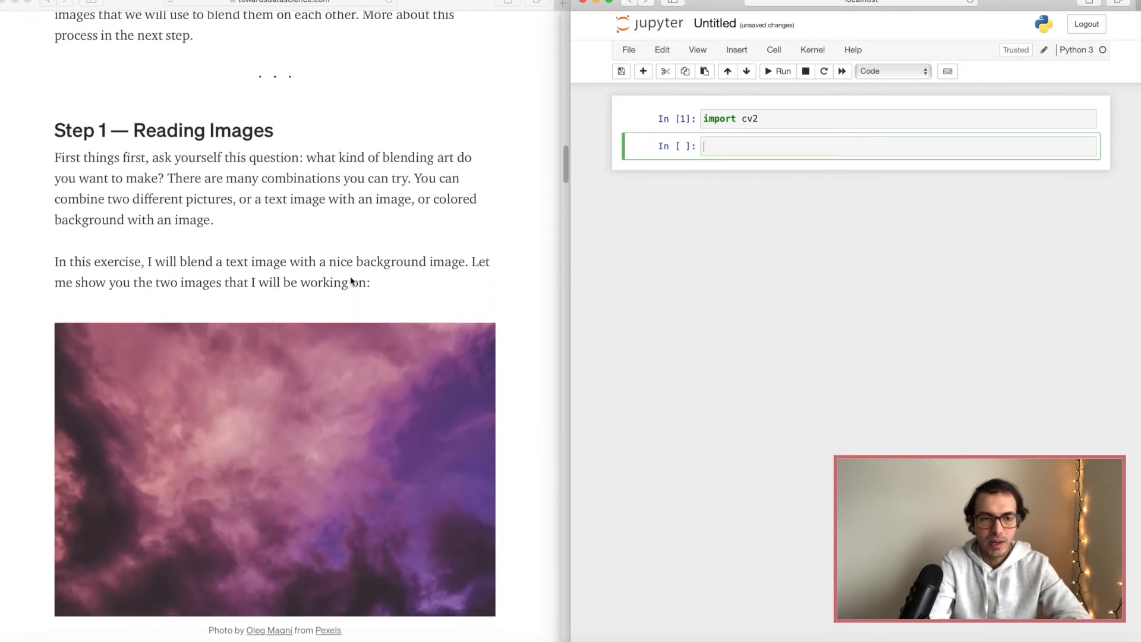
scroll("down", 3)
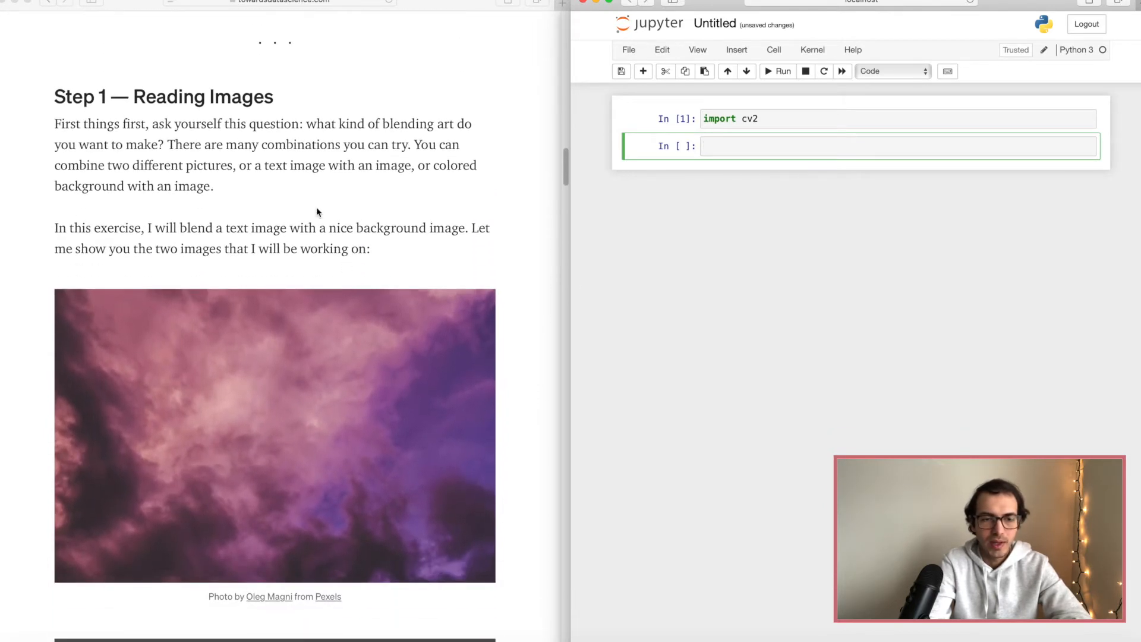
scroll("down", 3)
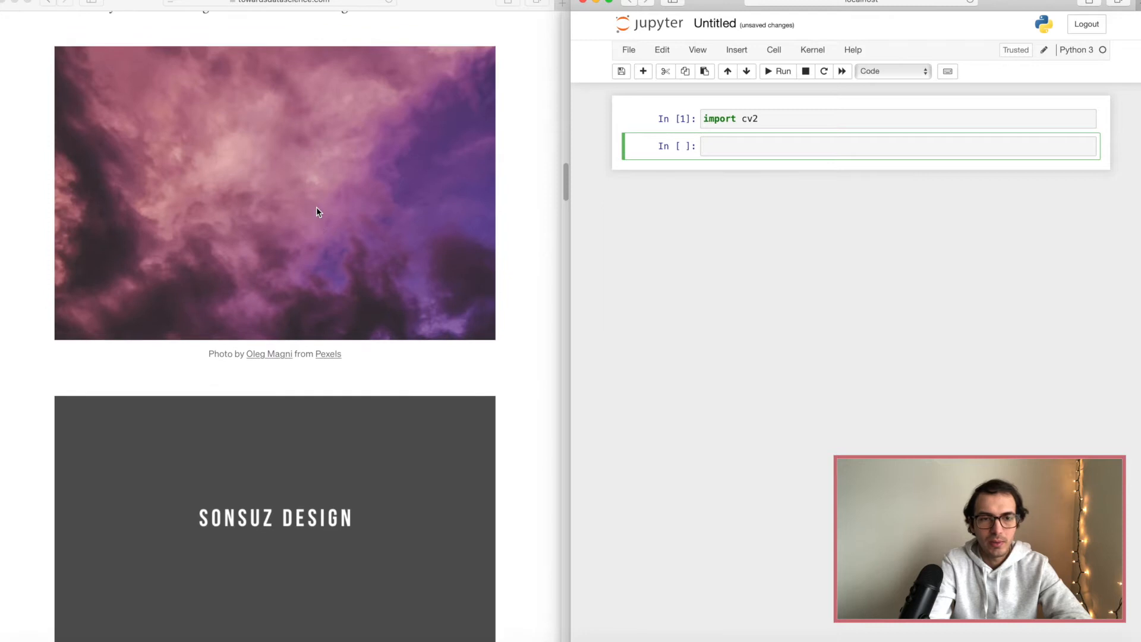
scroll("down", 3)
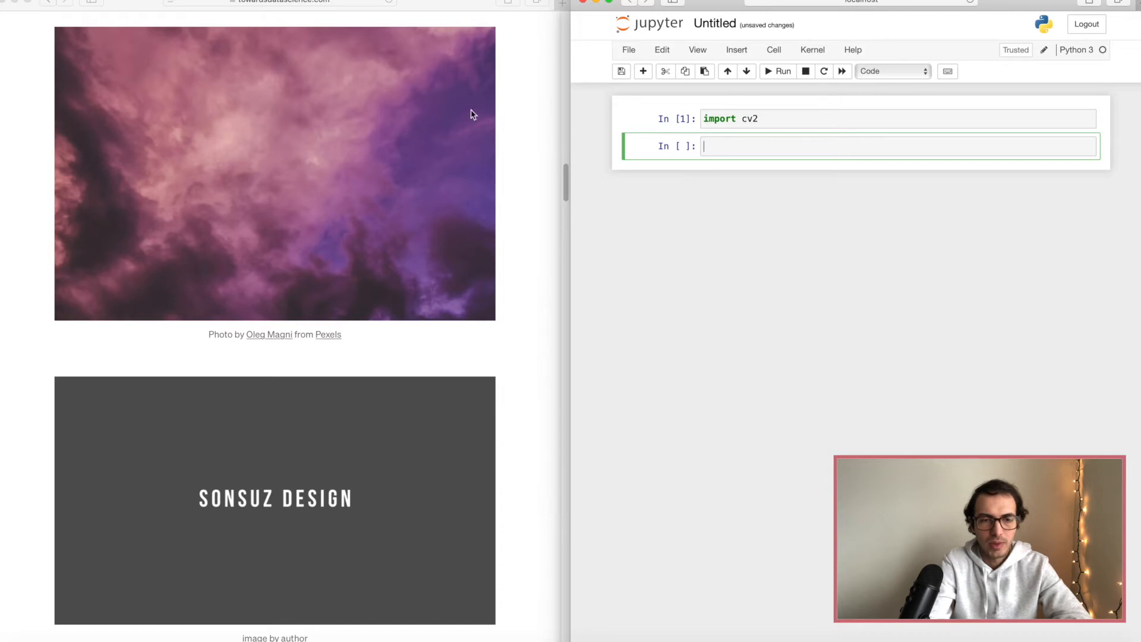
mouse_move(239, 211)
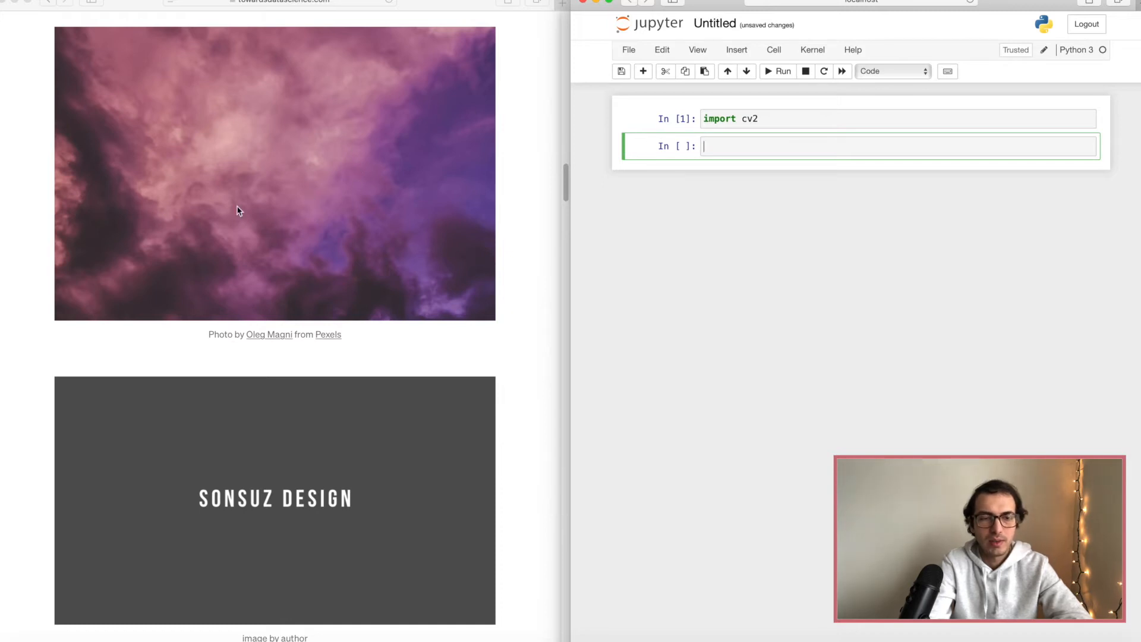
mouse_move(383, 242)
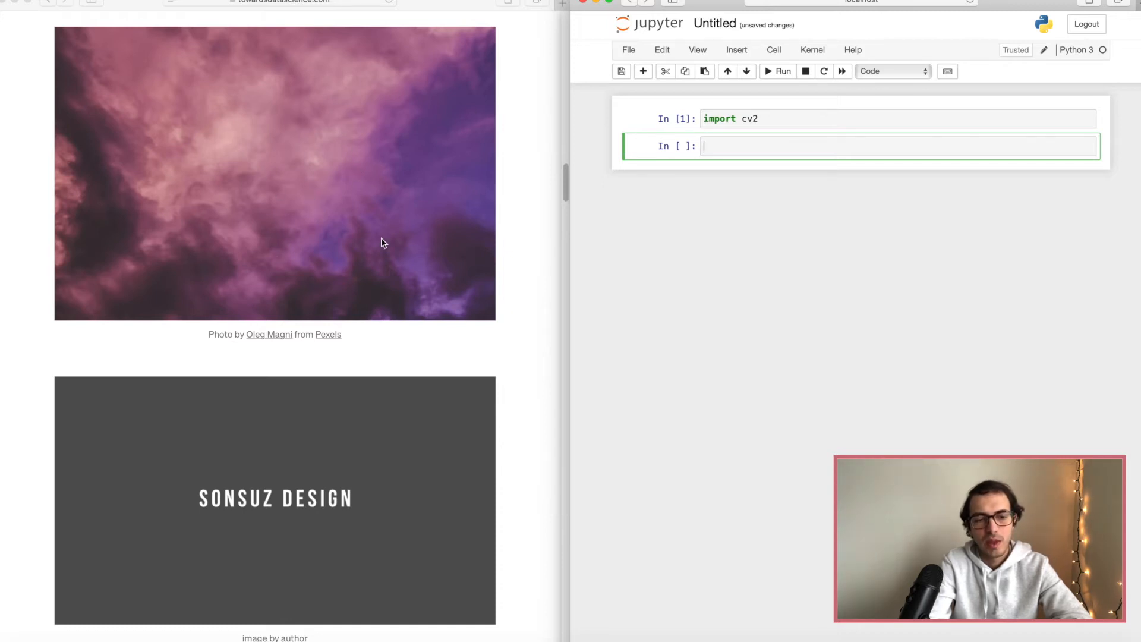
mouse_move(383, 544)
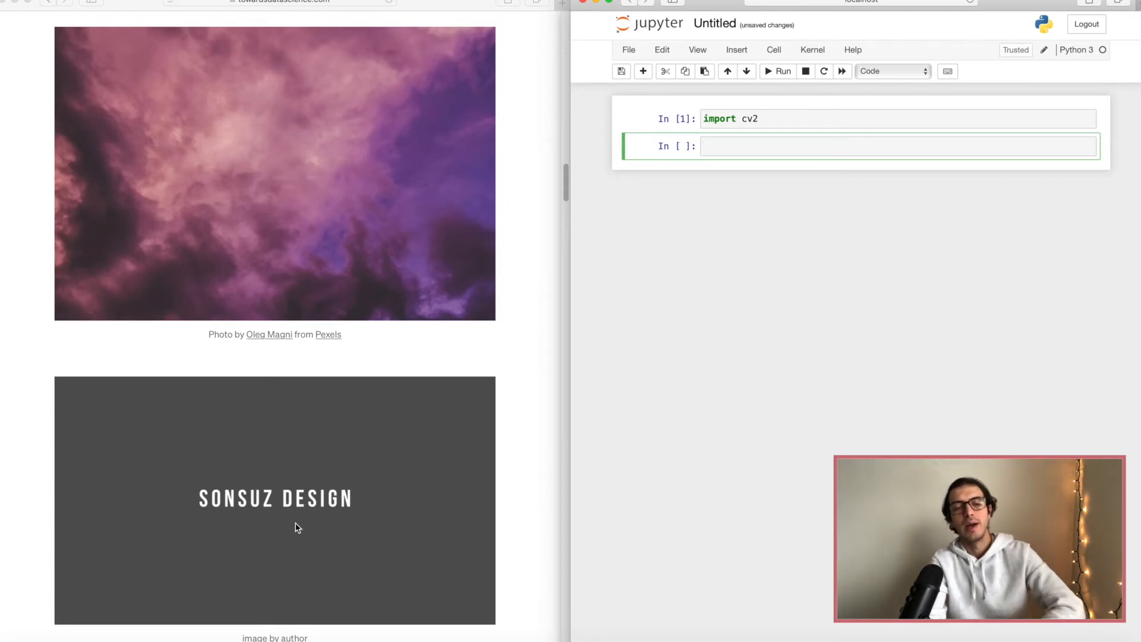
mouse_move(409, 493)
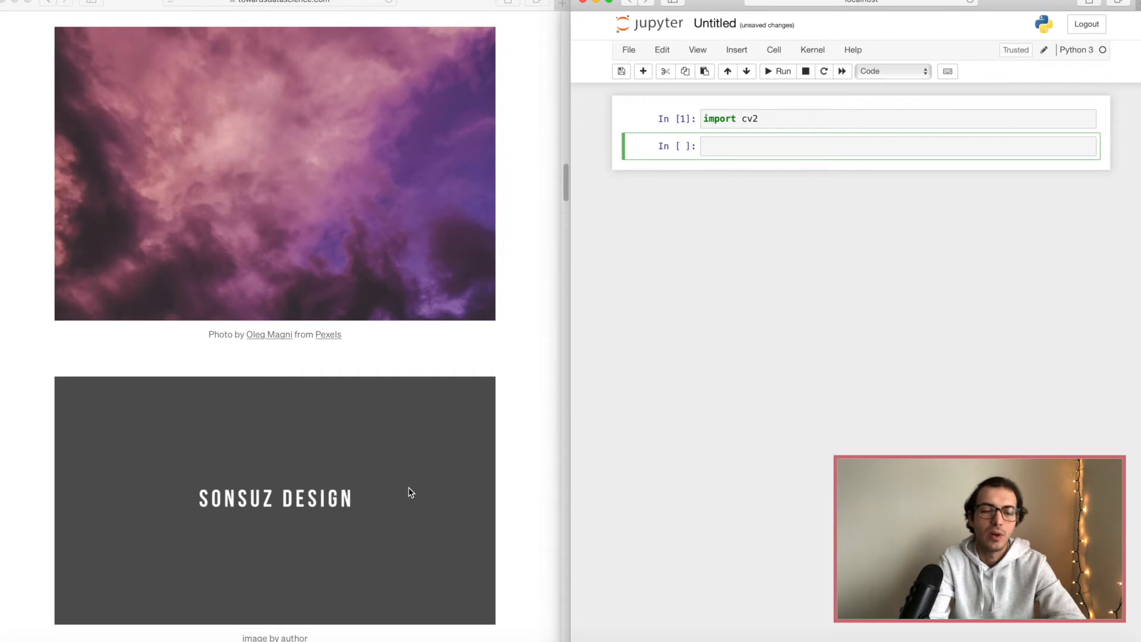
mouse_move(418, 256)
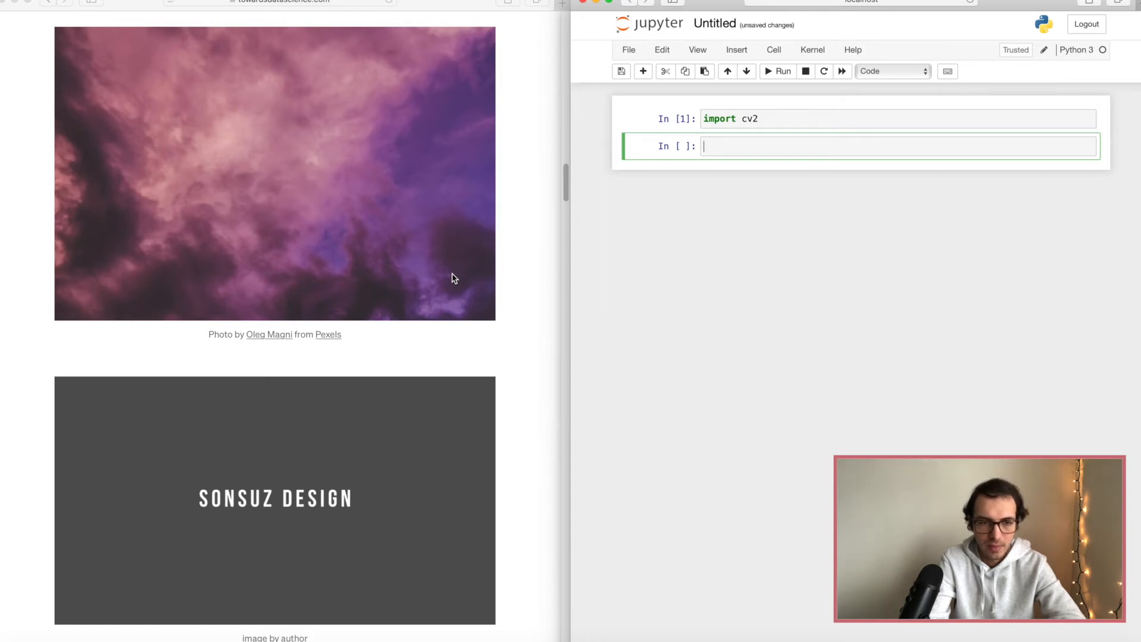
scroll("down", 3)
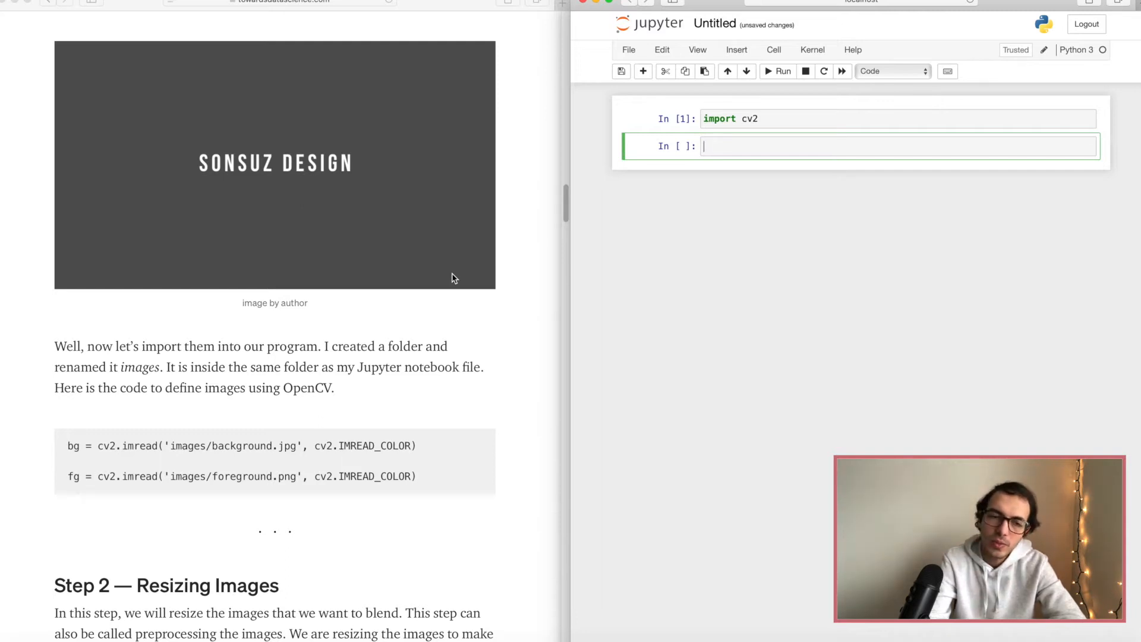
scroll("down", 3)
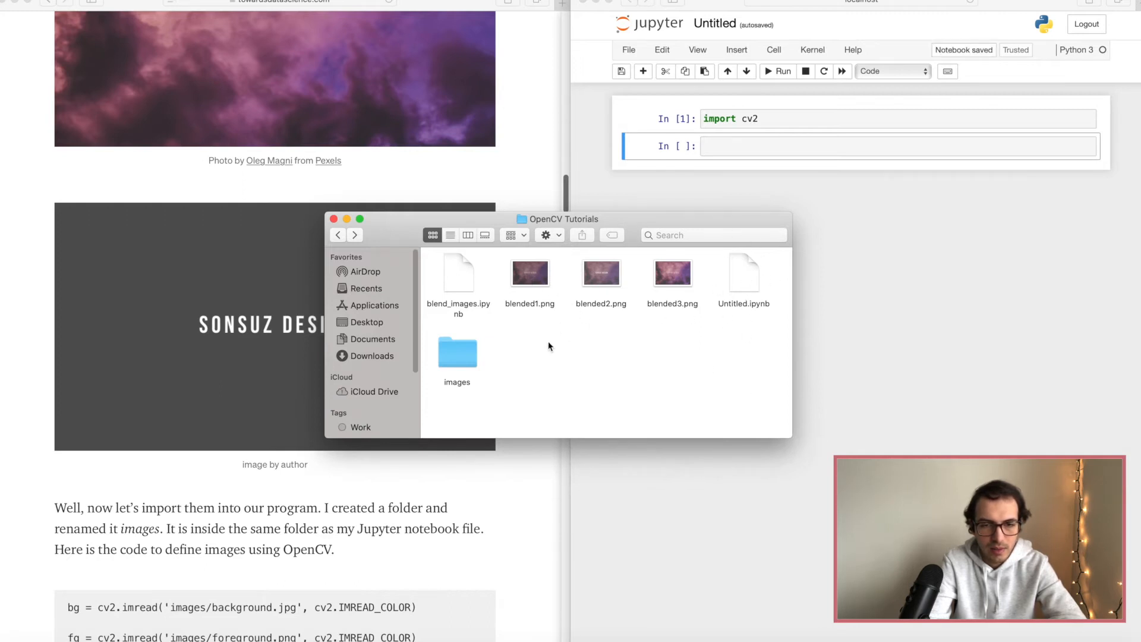
Check the images folder holds background.jpg and my_brand.png, then close its window
left_click(457, 351)
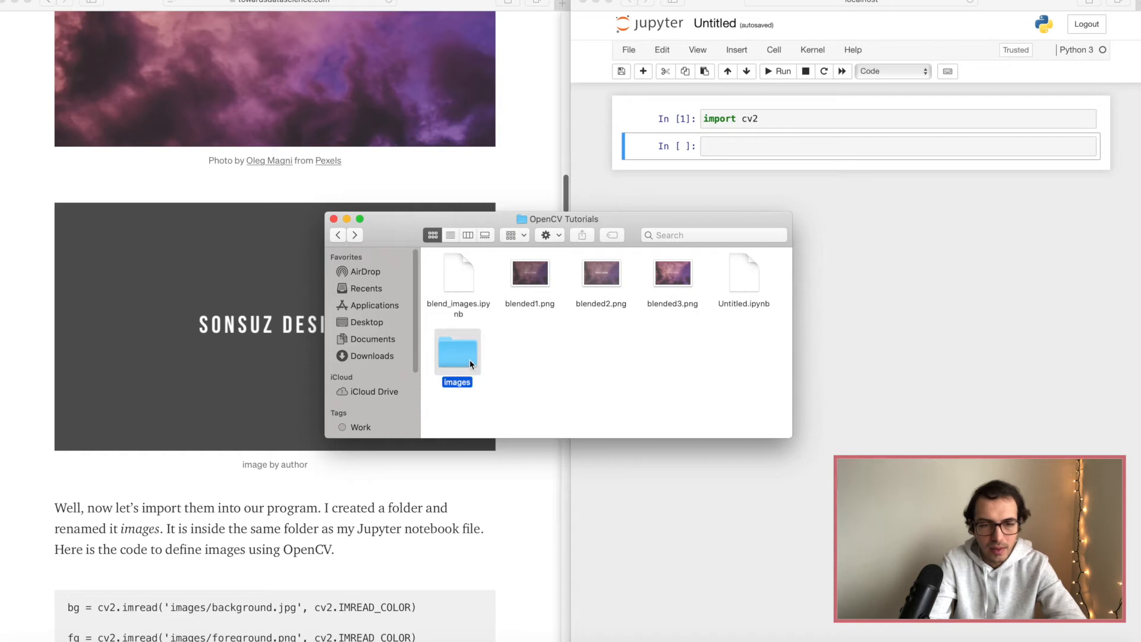
double_click(457, 353)
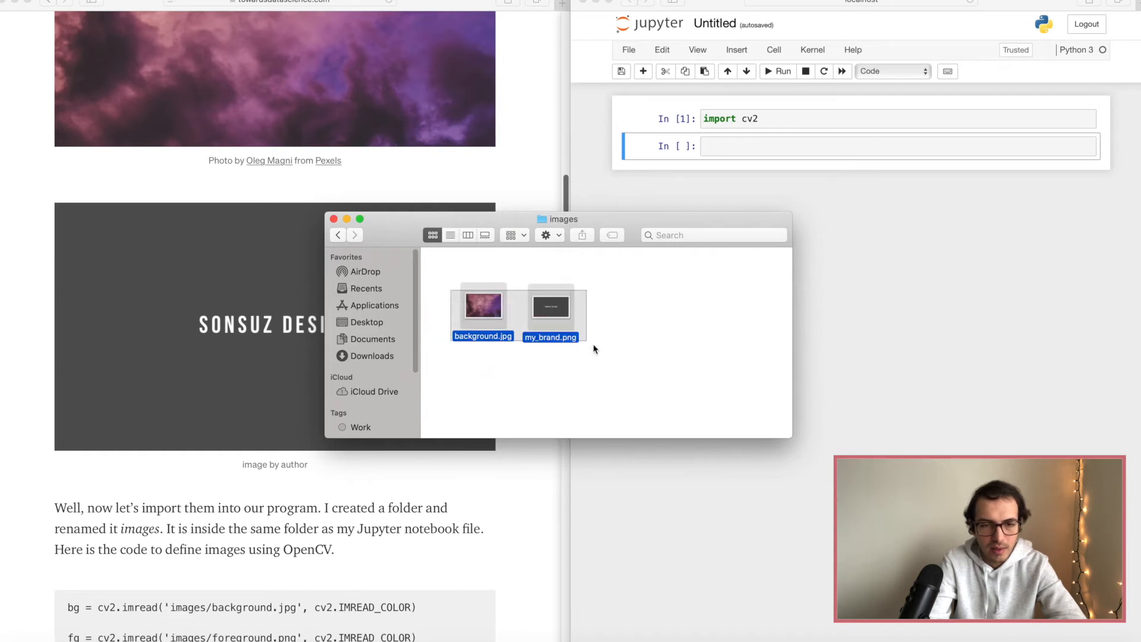
left_click(621, 312)
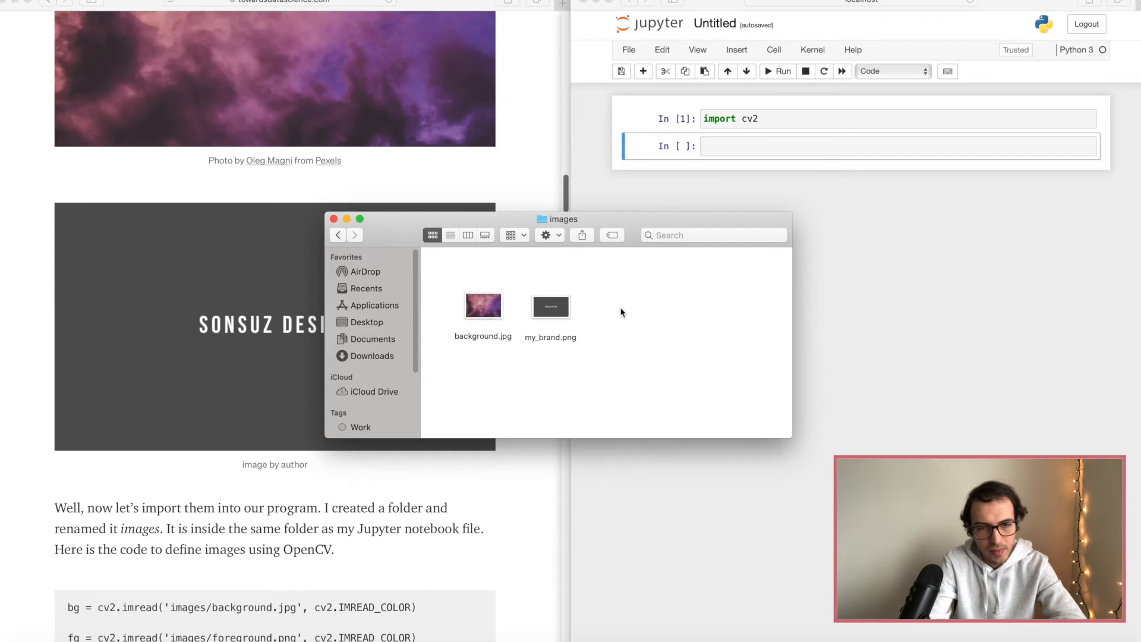
mouse_move(469, 318)
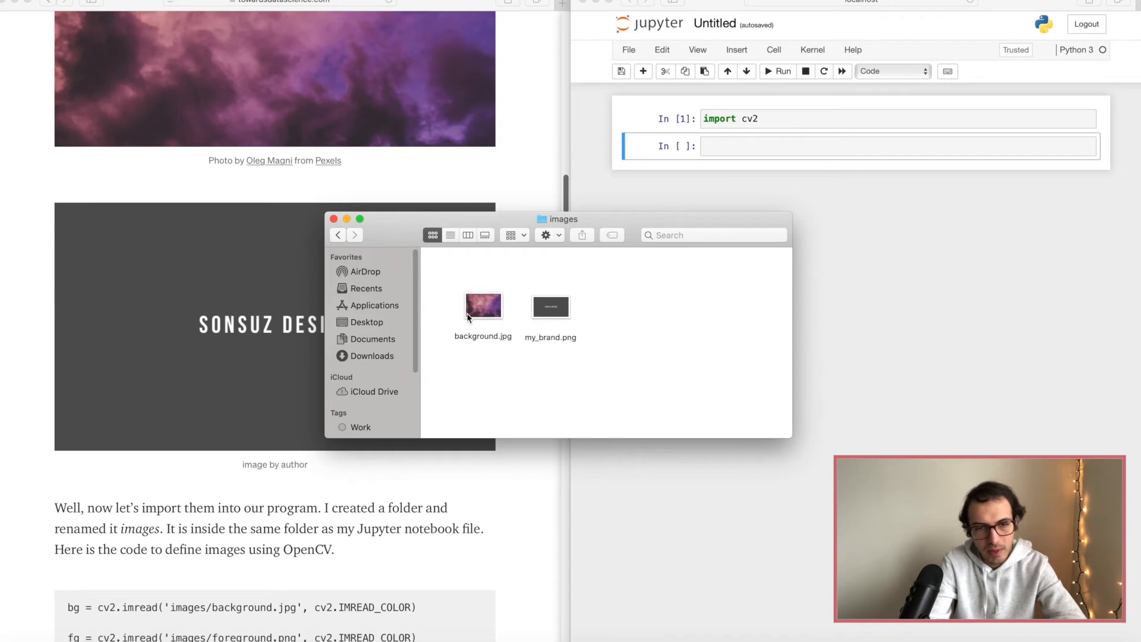
left_click(338, 234)
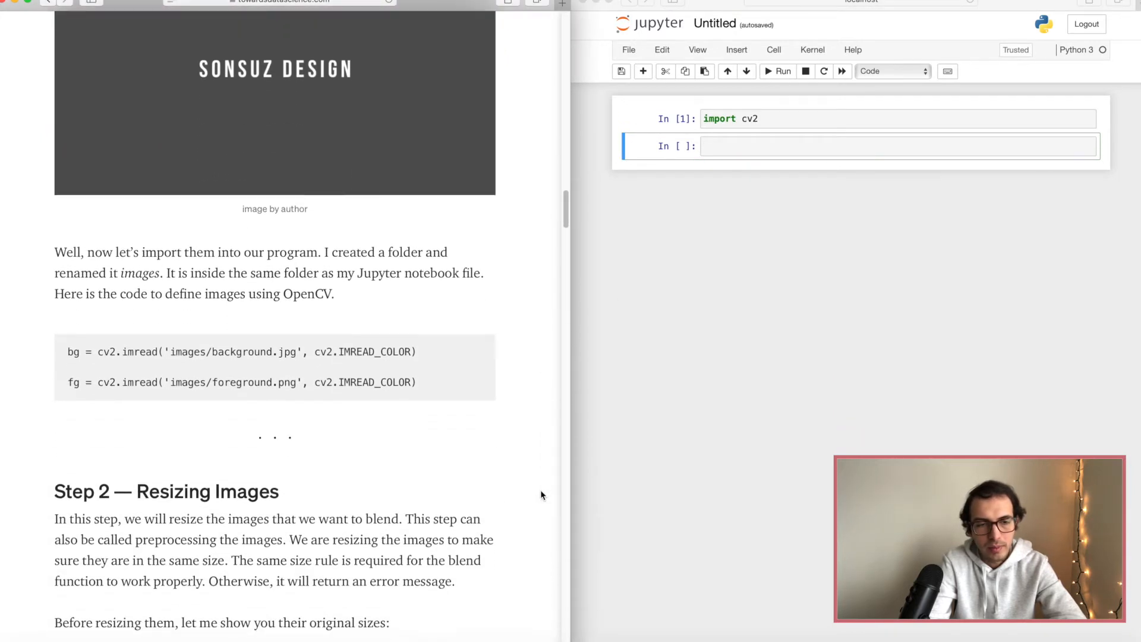
Add a cell loading images/background.jpg and foreground.png with cv2.imread in IMREAD_COLOR mode
scroll("down", 3)
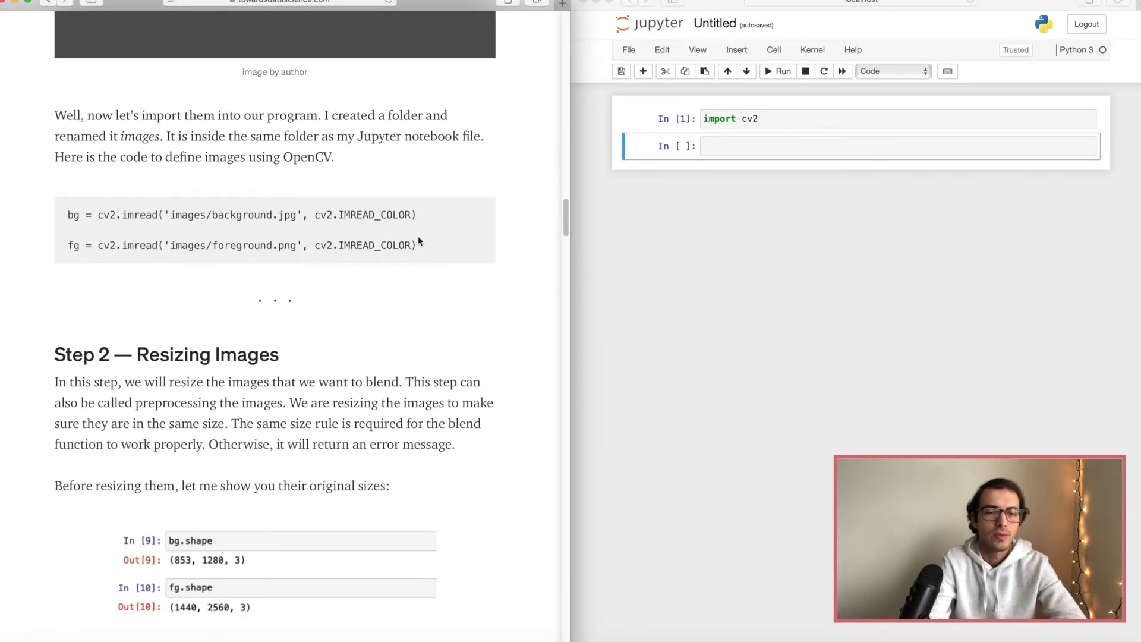
left_click_drag(67, 214, 418, 245)
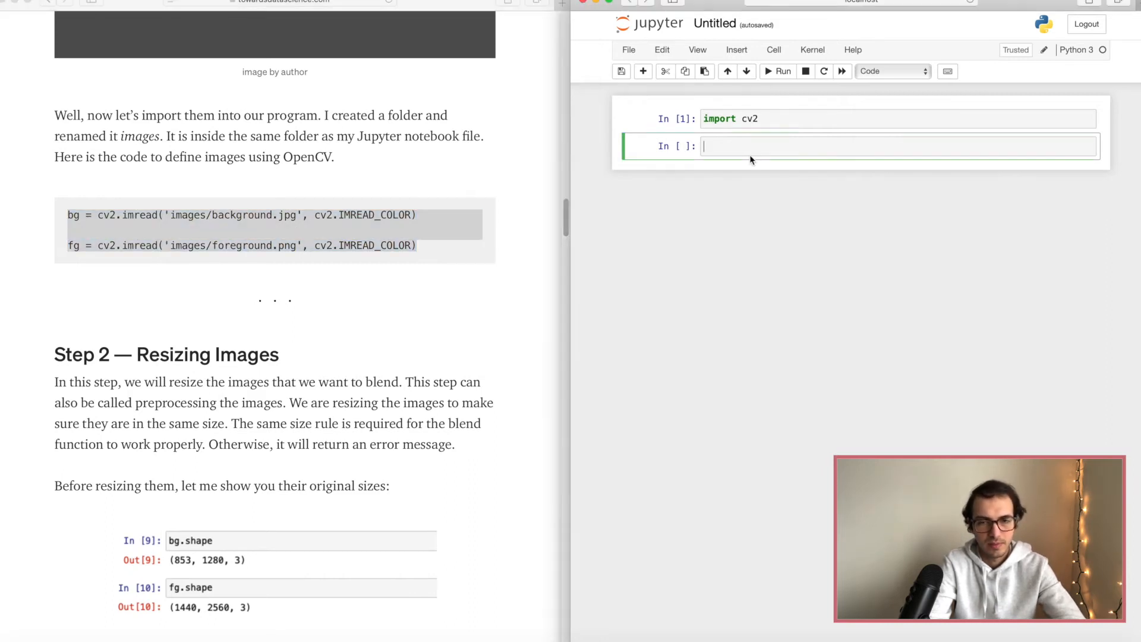
type("bg = cv2.imread('images/background.jpg', cv2.IMREAD_COLOR)")
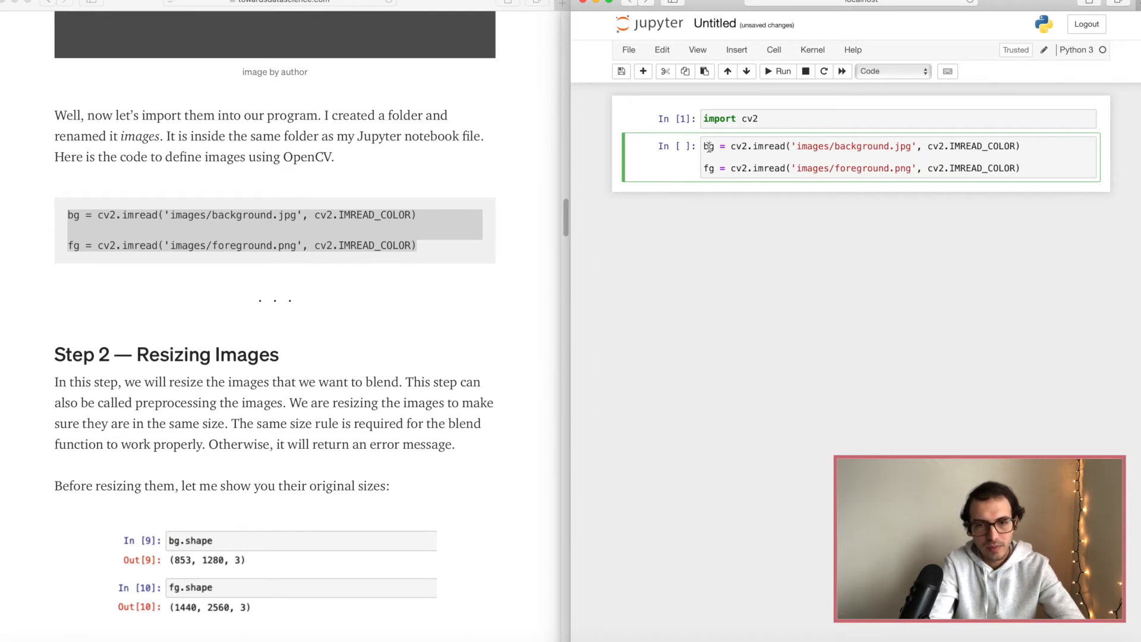
mouse_move(732, 168)
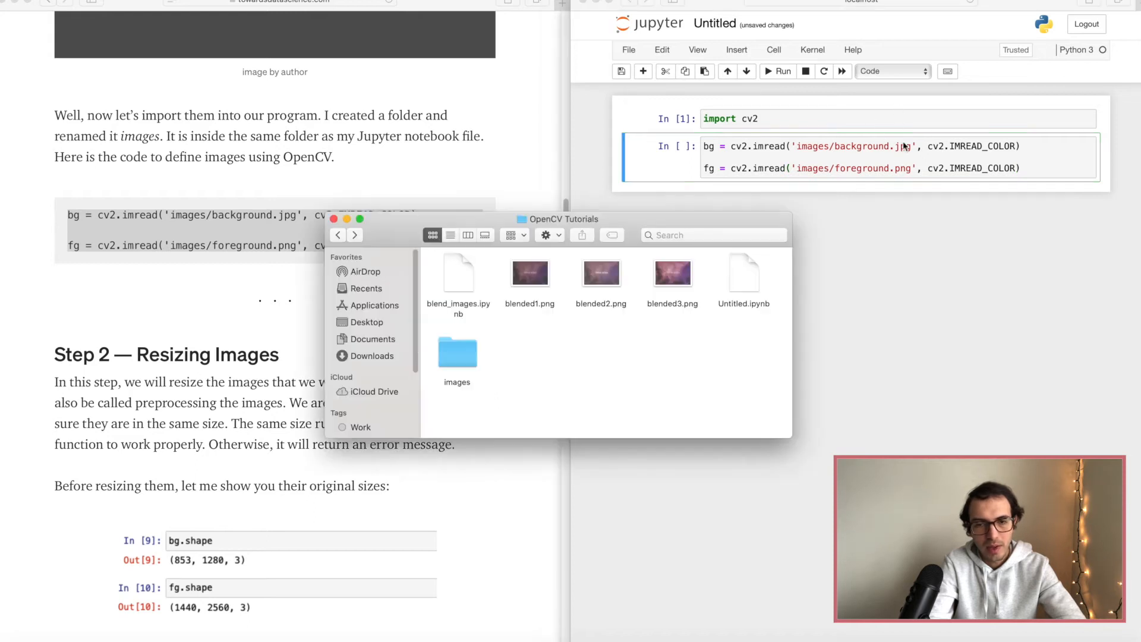
Rename my_brand.png in the images folder to foreground.png and return to the imread cell
double_click(457, 351)
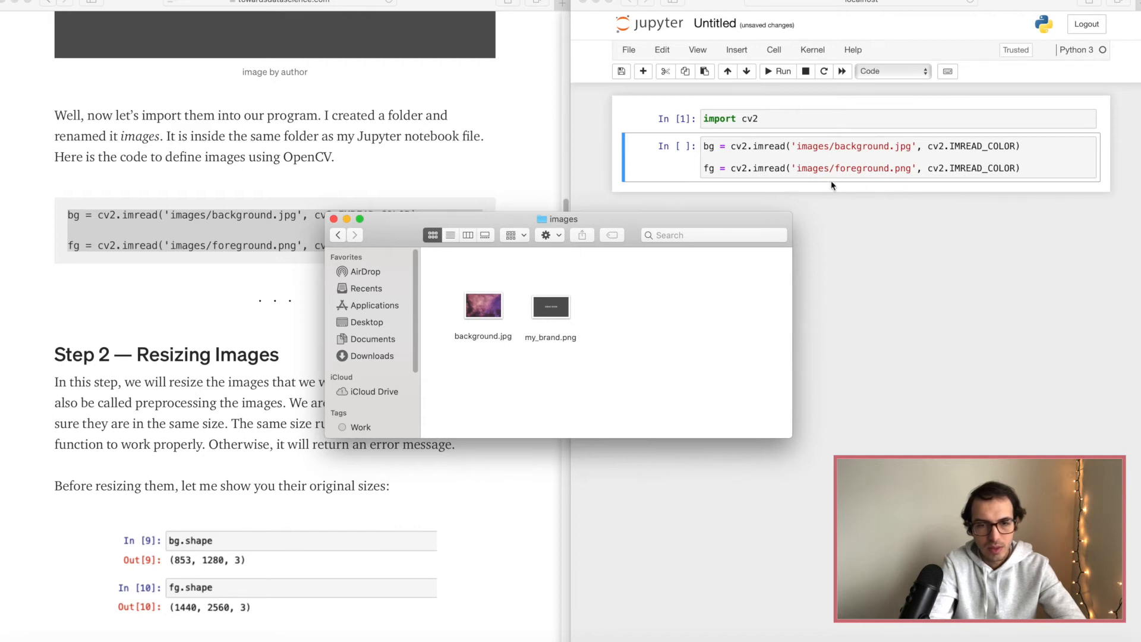
left_click(550, 305)
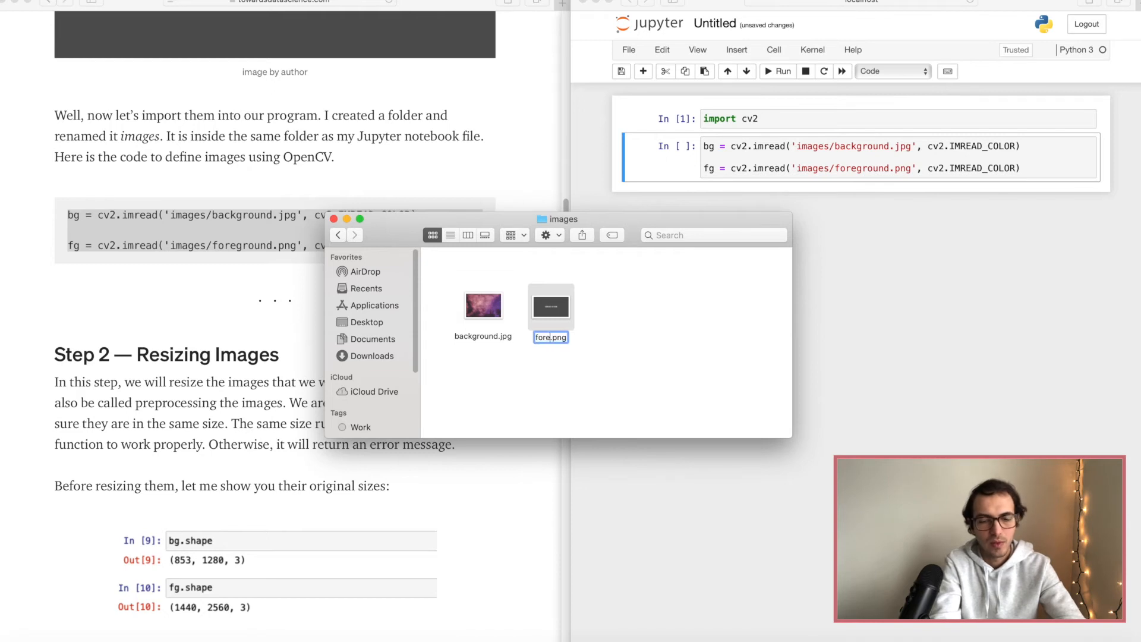
type("foreground.png")
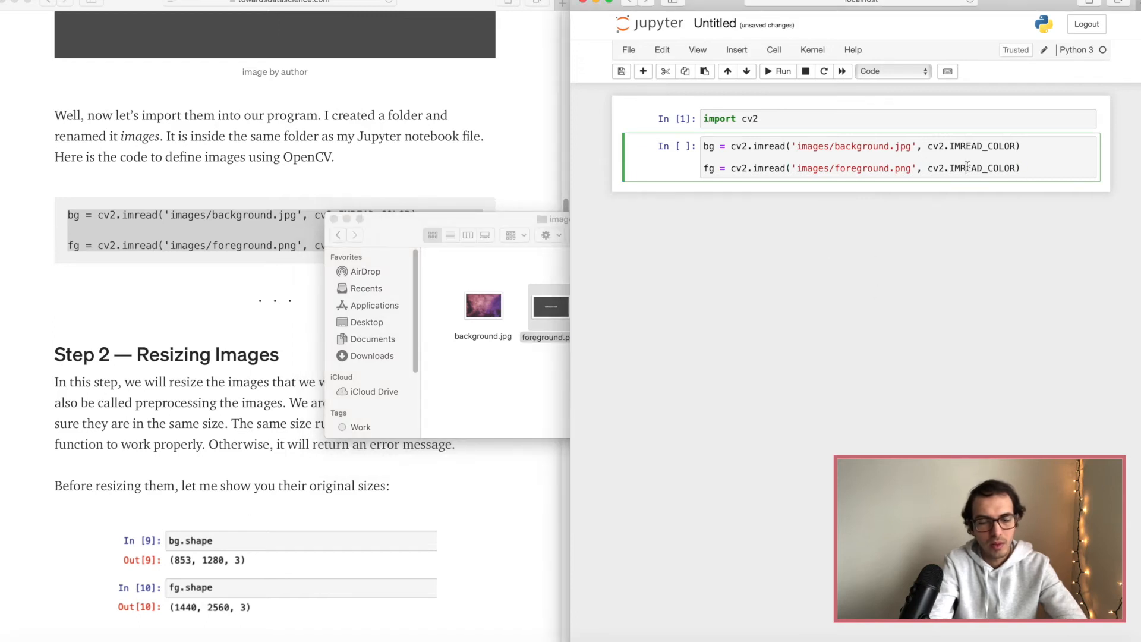
left_click(778, 70)
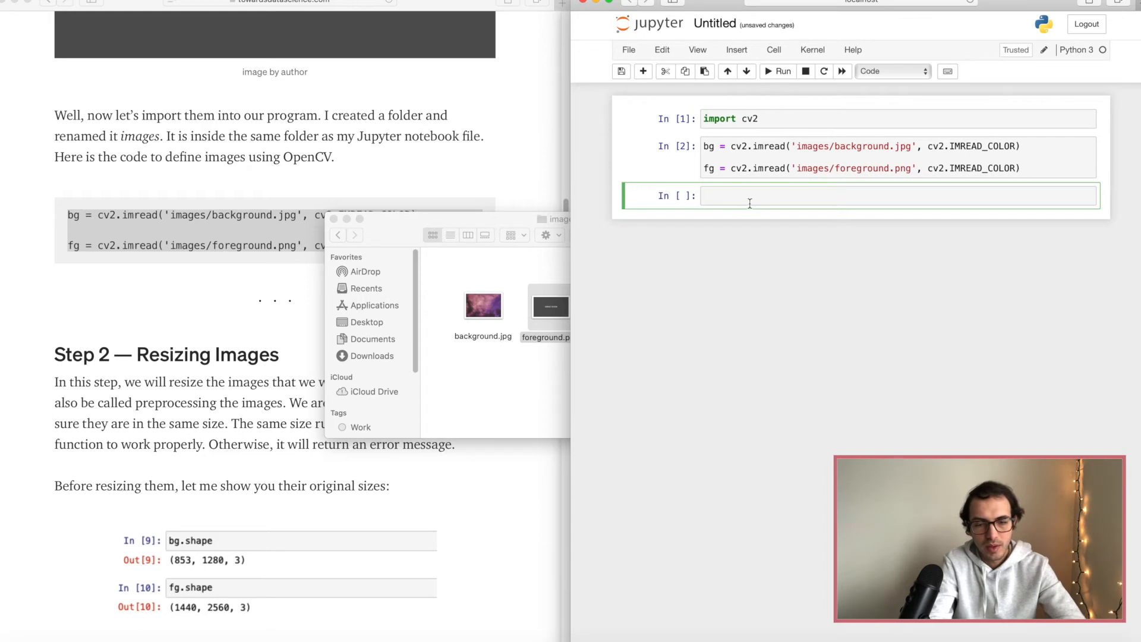
Run the imread cell and display the loaded image's pixel array to confirm it loaded
type("bg")
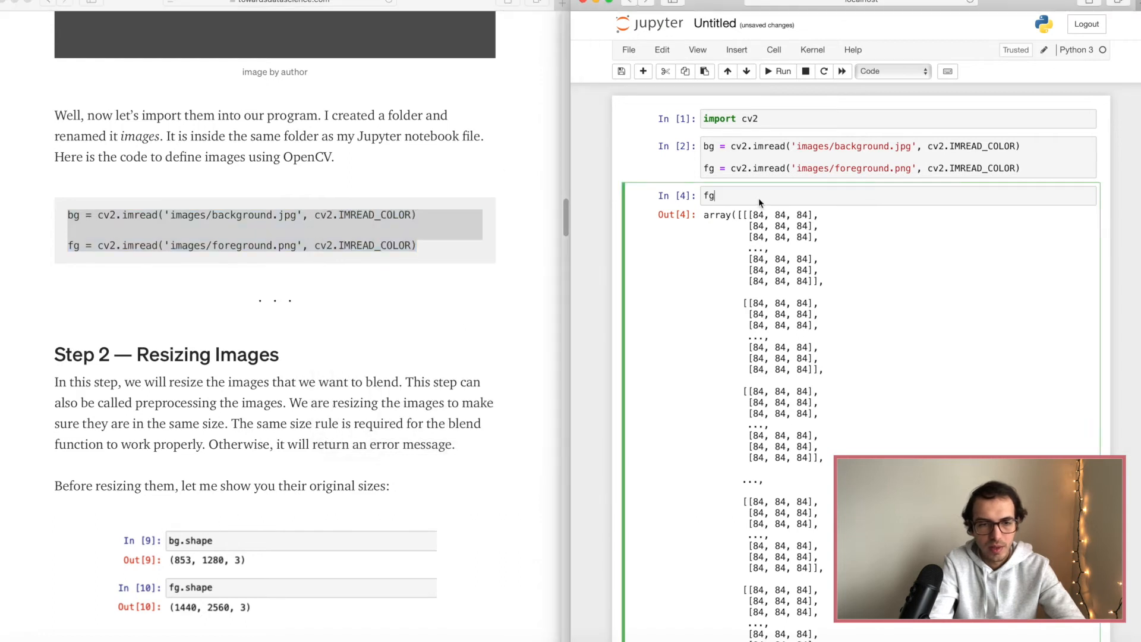
scroll("down", 3)
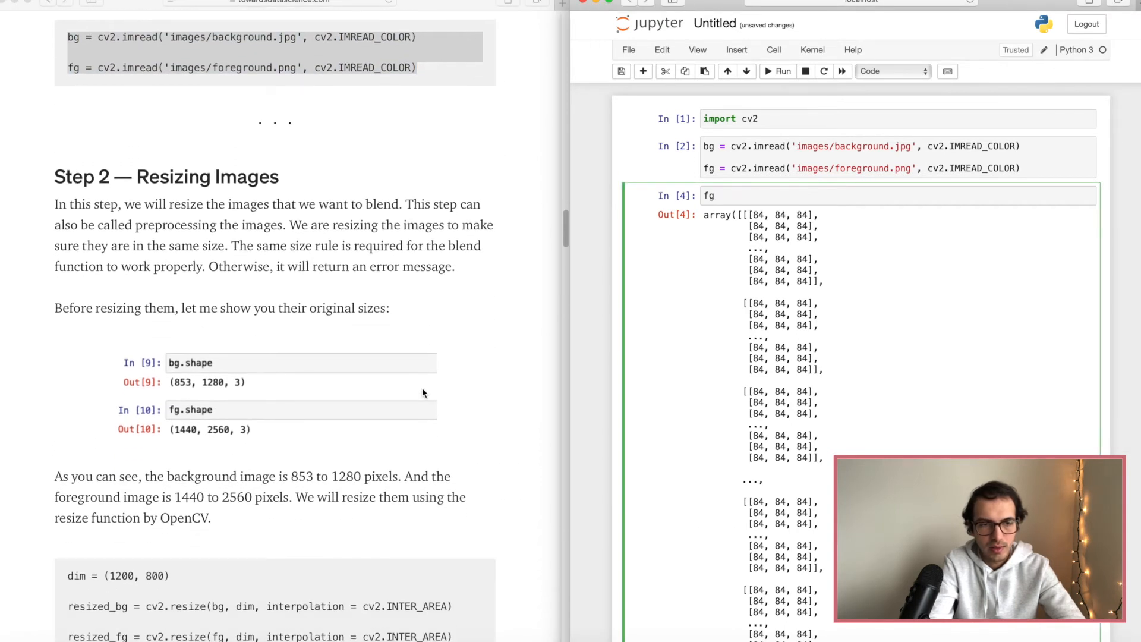
scroll("down", 3)
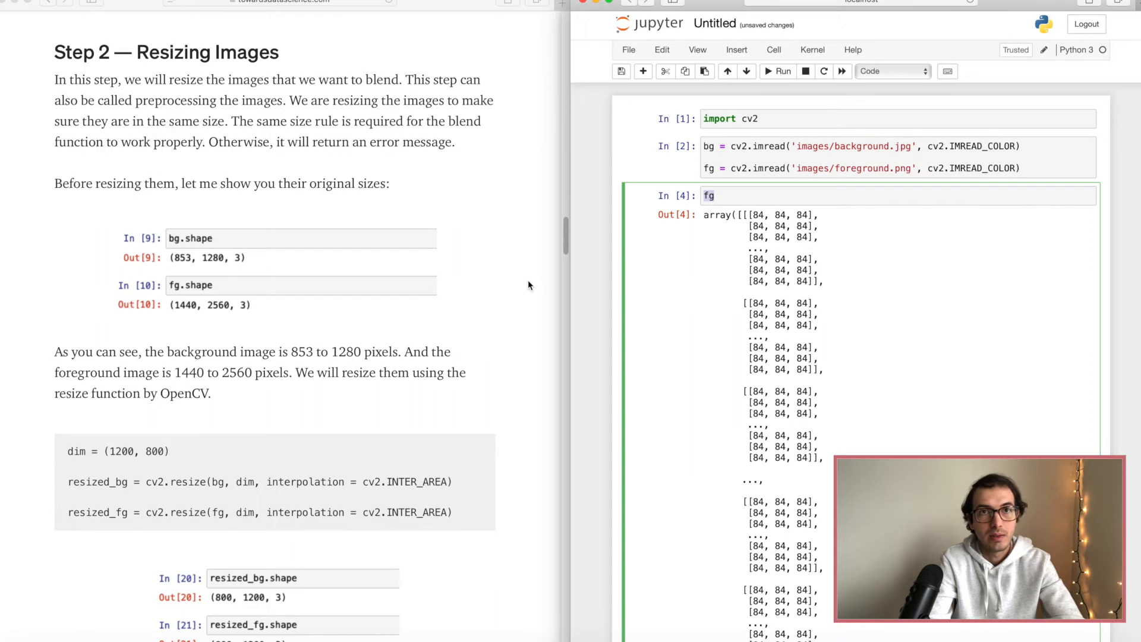
mouse_move(571, 281)
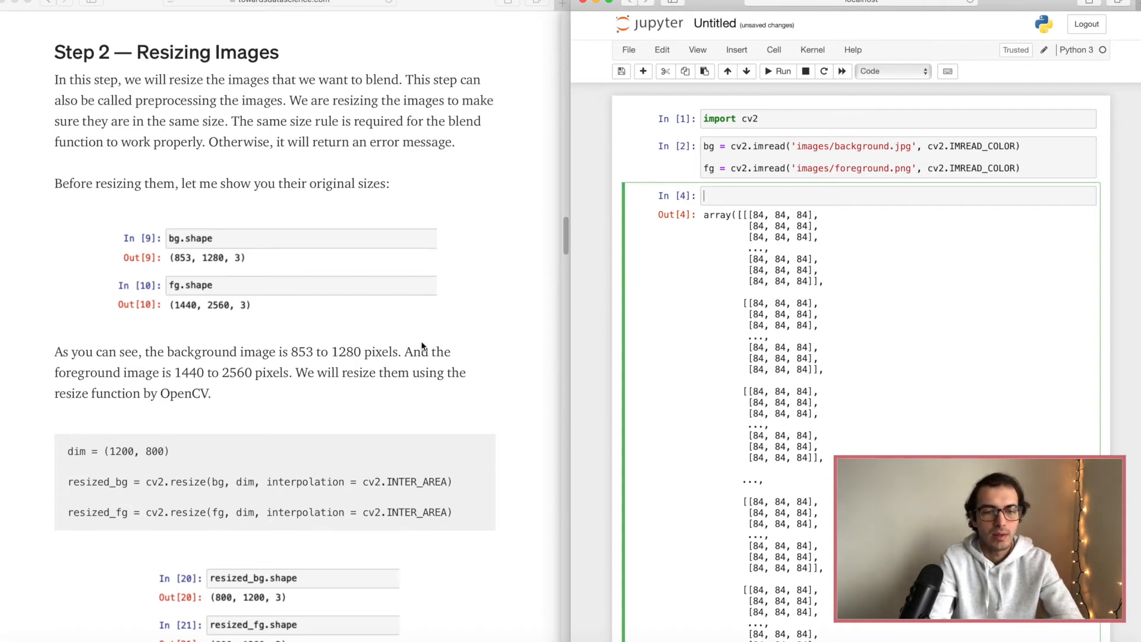
scroll("down", 3)
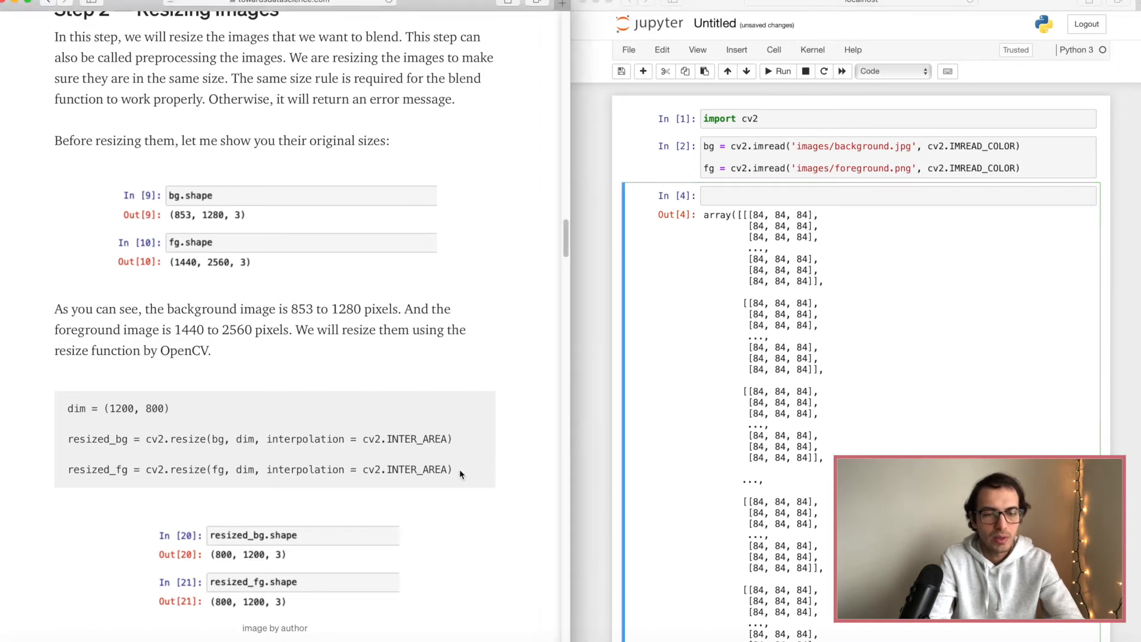
Resize bg and fg to dim (1200, 800) and confirm the resized shape is (800, 1200, 3)
left_click_drag(68, 408, 451, 469)
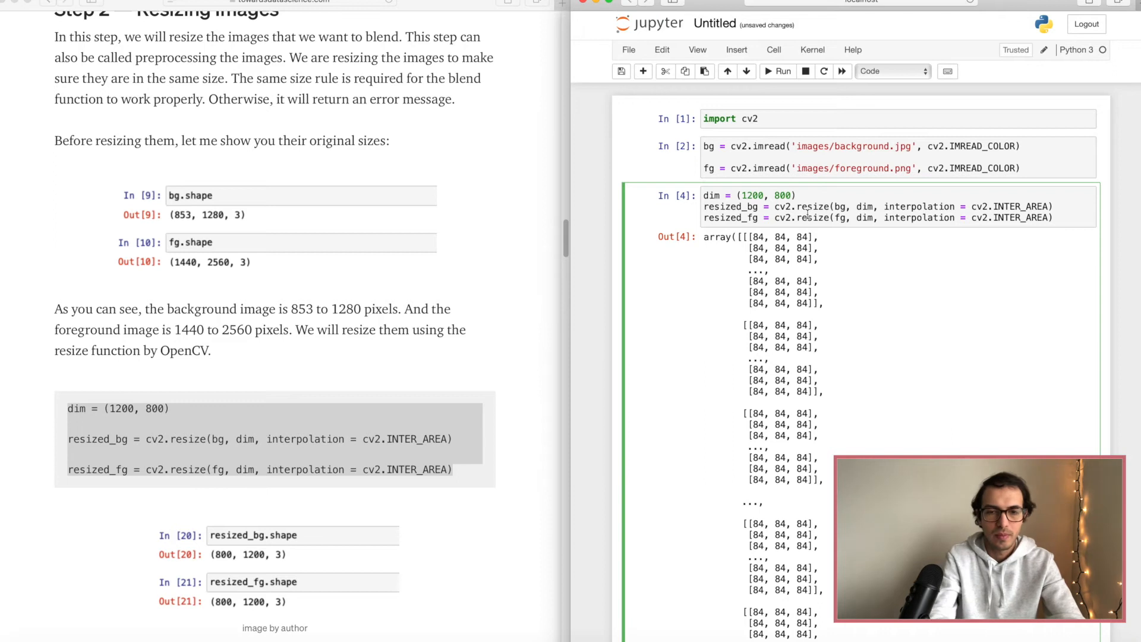
left_click(776, 71)
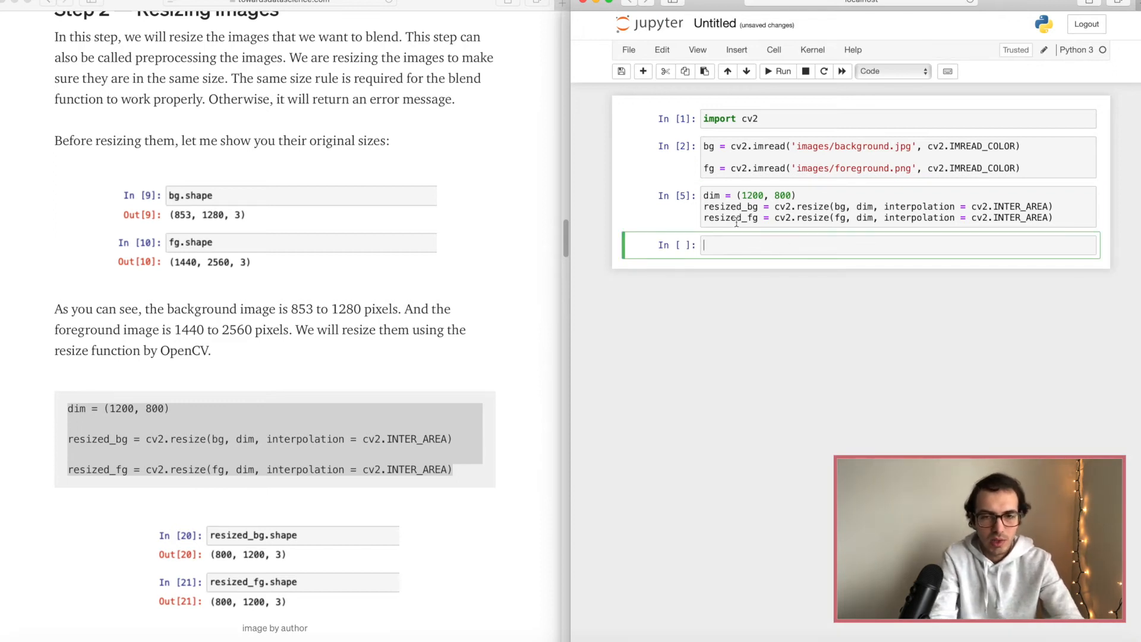
type("resized_bg")
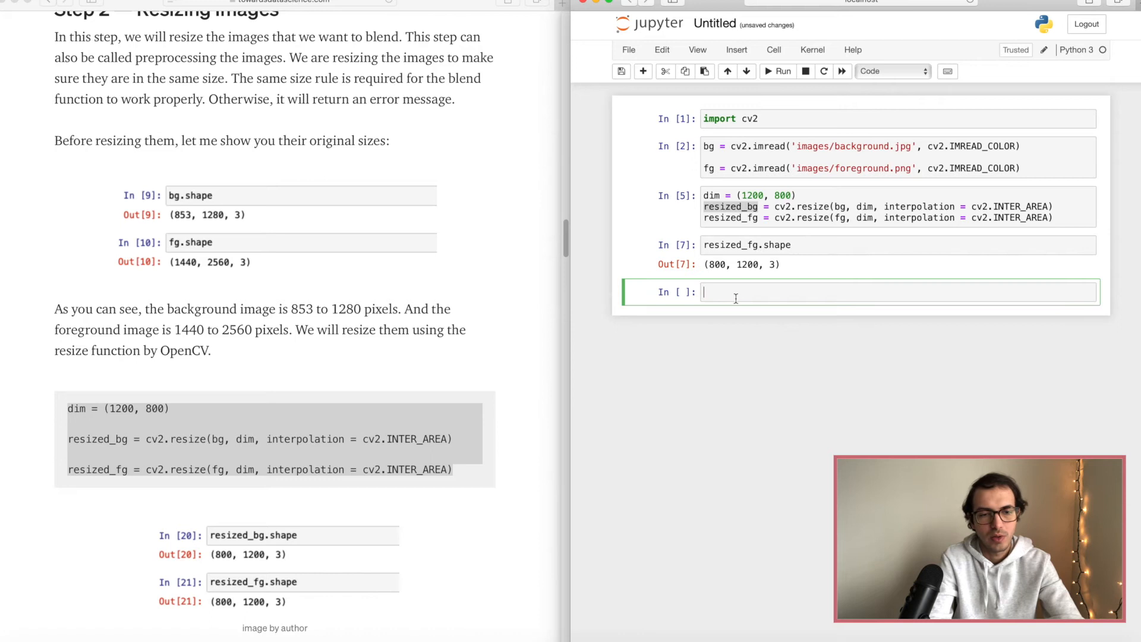
Write blend = cv2.addWeighted(resized_bg, 0.5, resized_fg, 0.8, 0.0) in a new cell
scroll("down", 3)
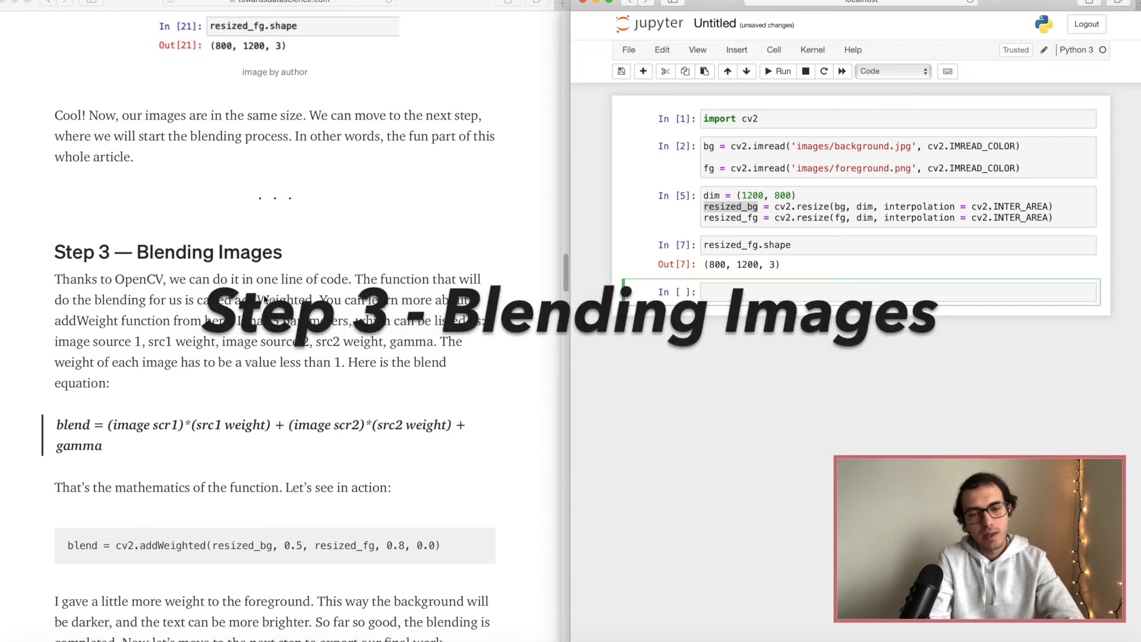
scroll("down", 3)
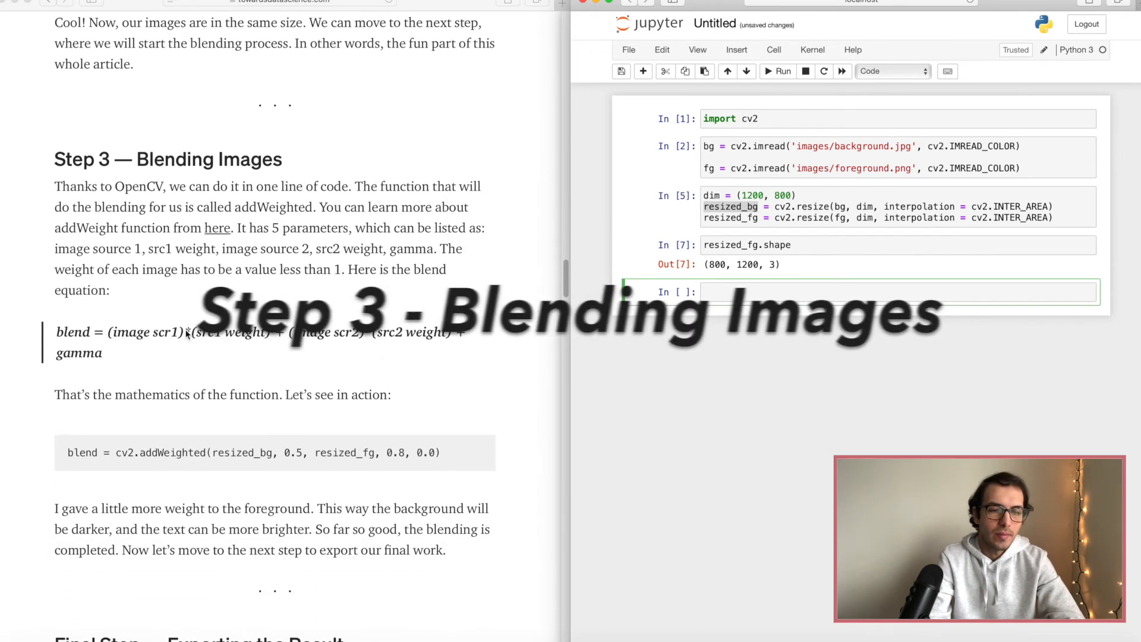
scroll("down", 3)
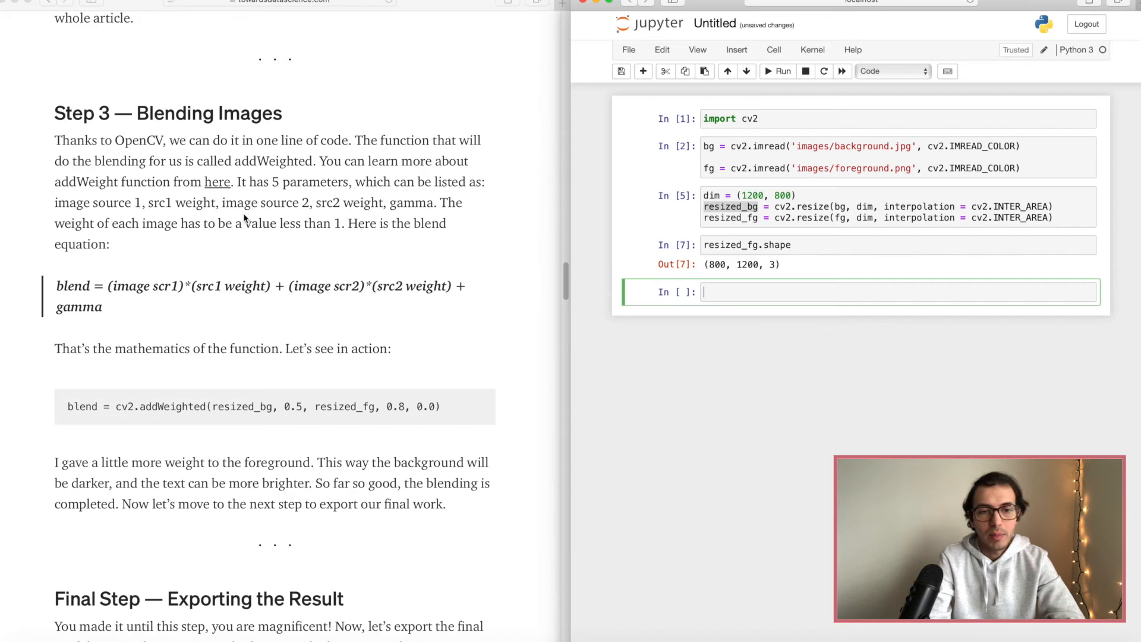
mouse_move(298, 179)
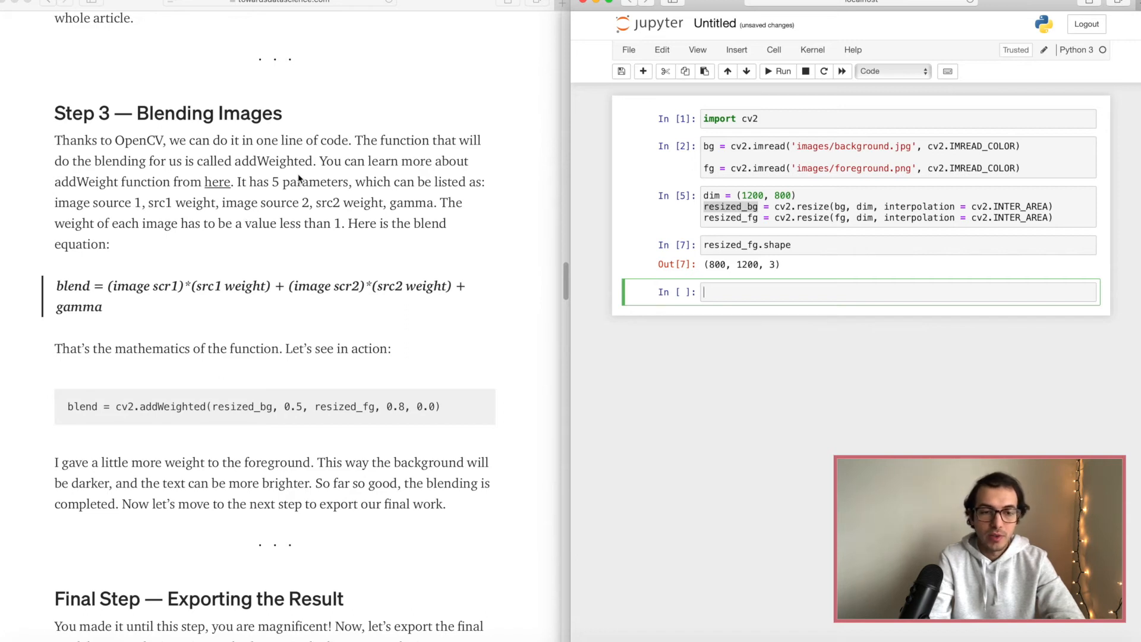
mouse_move(217, 317)
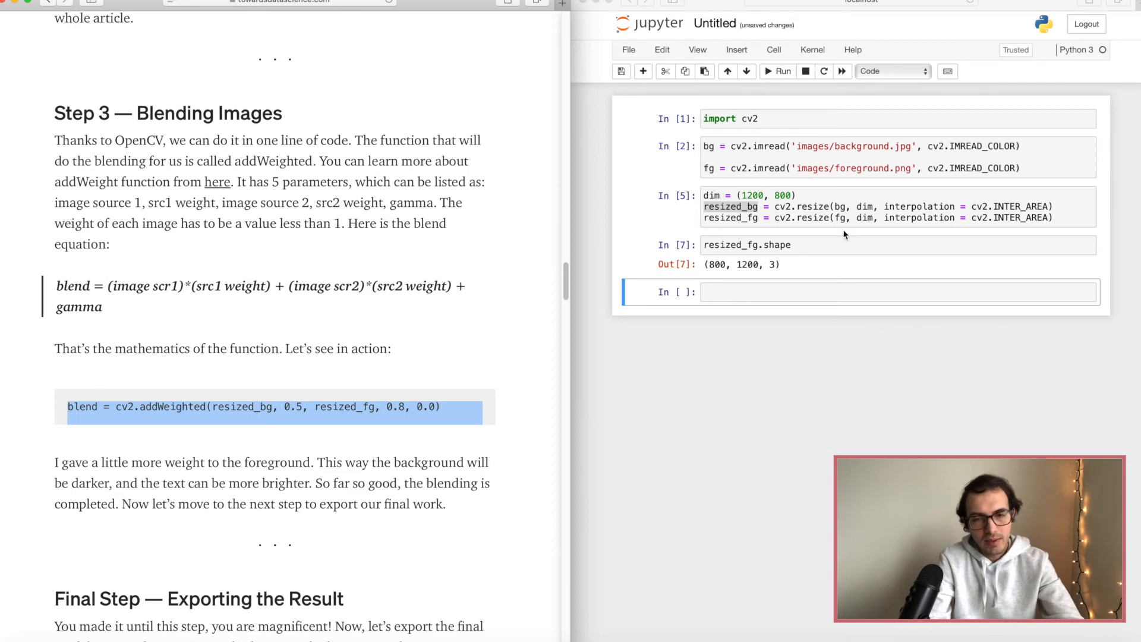
type("blend = cv2.addWeighted(resized_bg, 0.5, resized_fg, 0.8, 0.0)")
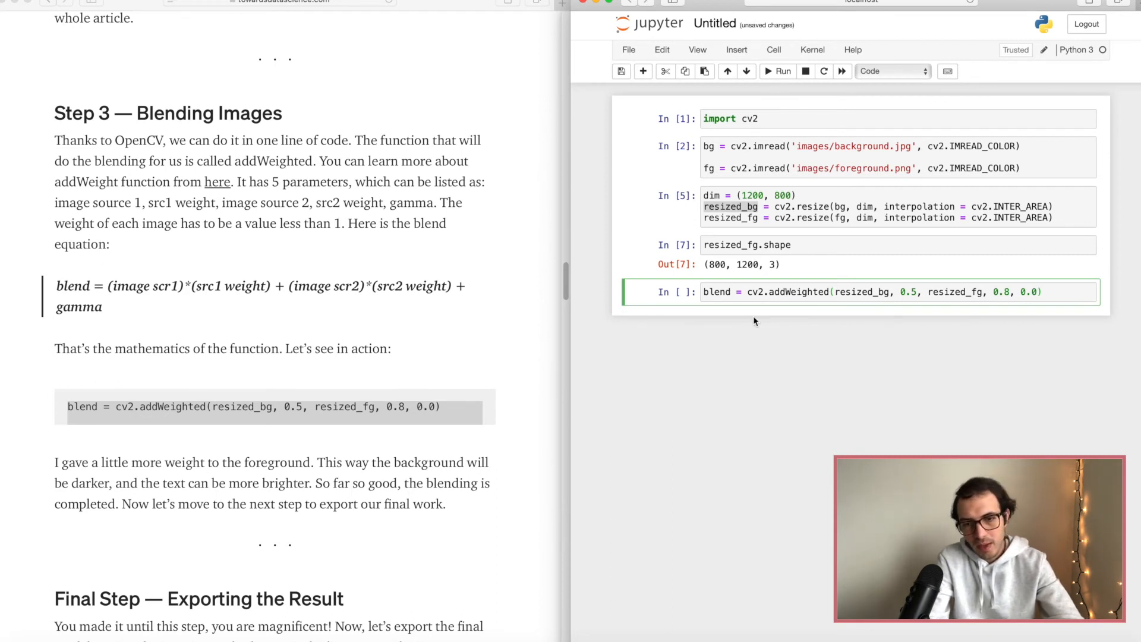
Highlight cv2.addWeighted and the 0.5 and 0.8 weights in the blend line to explain them
double_click(798, 291)
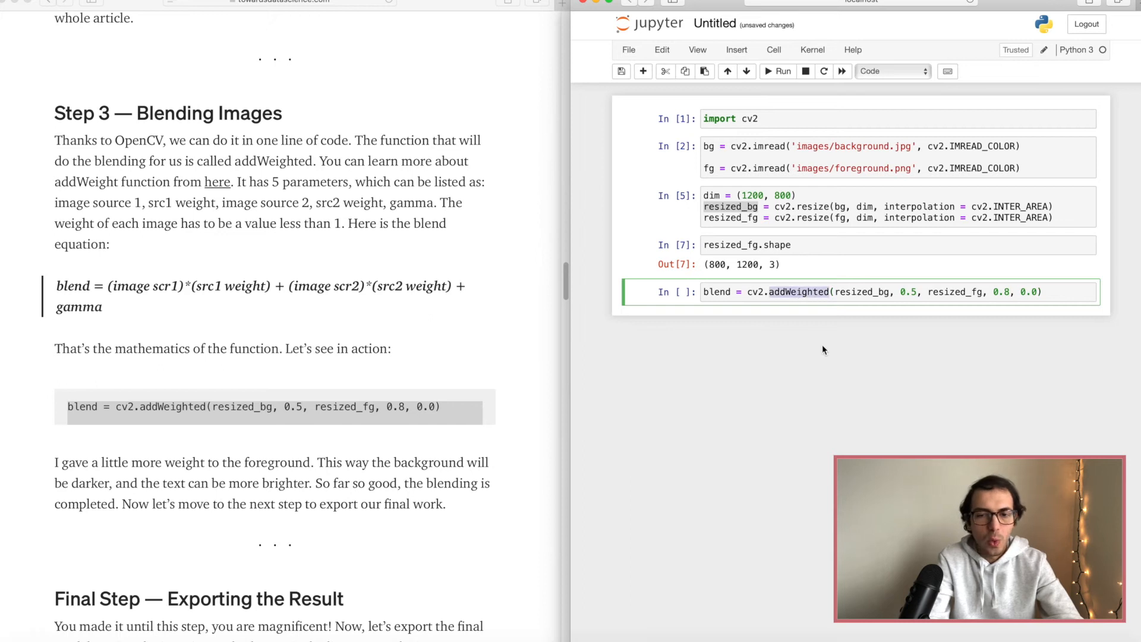
mouse_move(814, 314)
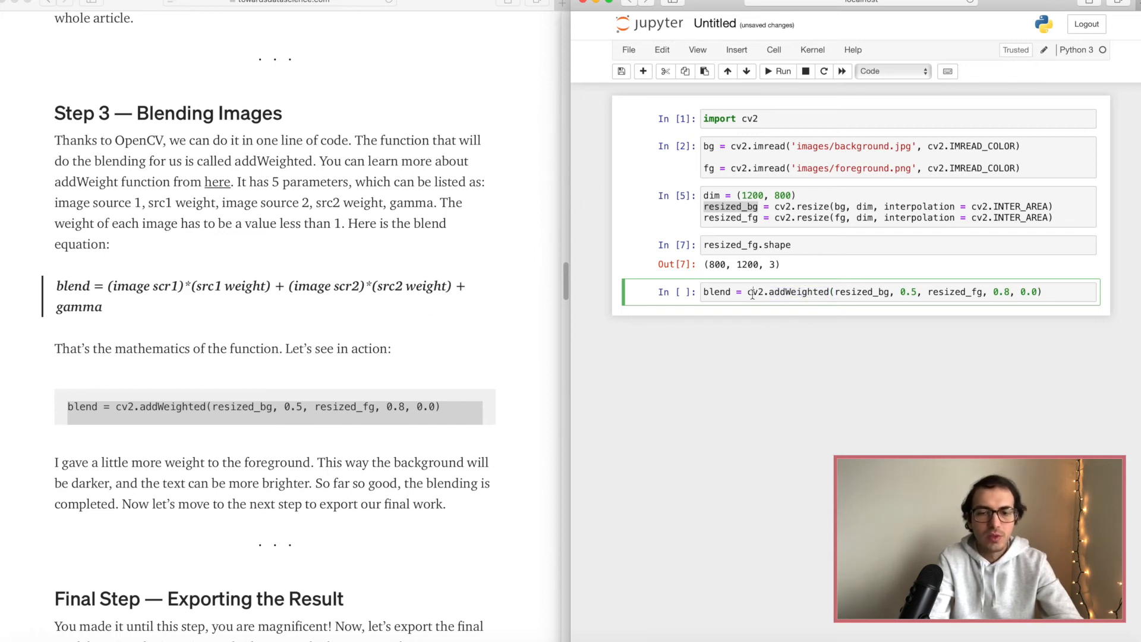
double_click(755, 292)
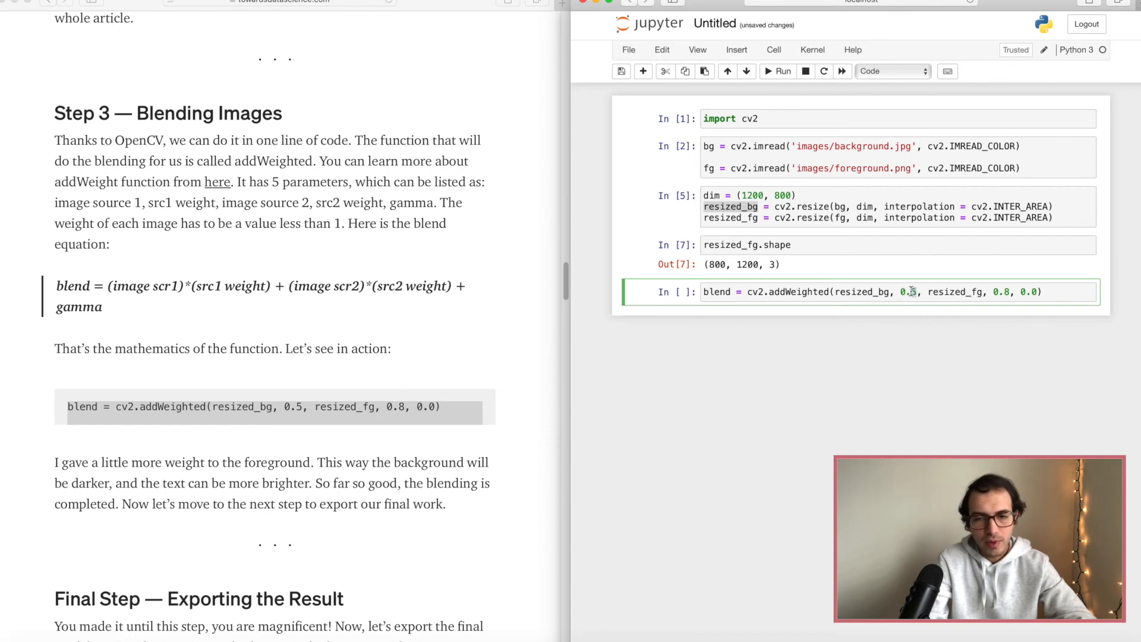
double_click(862, 292)
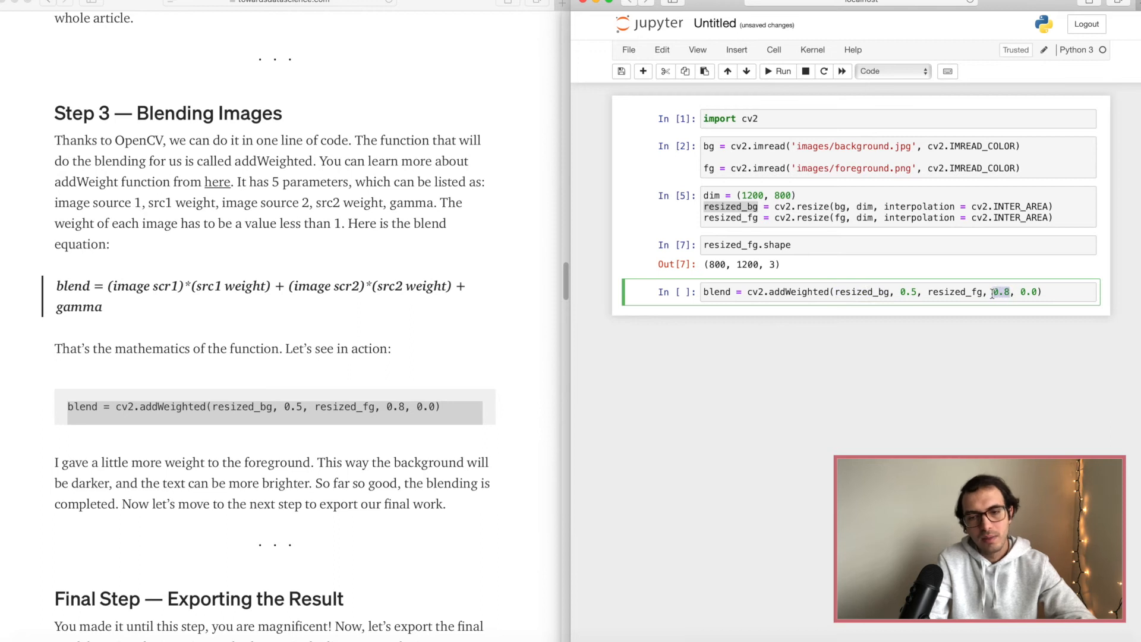
double_click(951, 292)
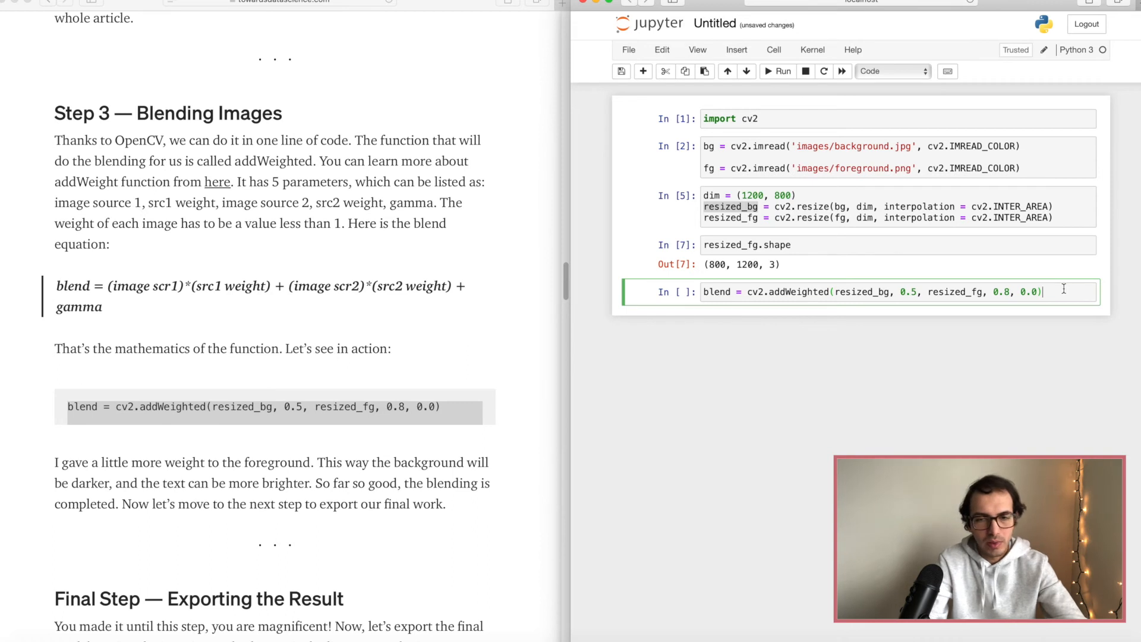
mouse_move(893, 402)
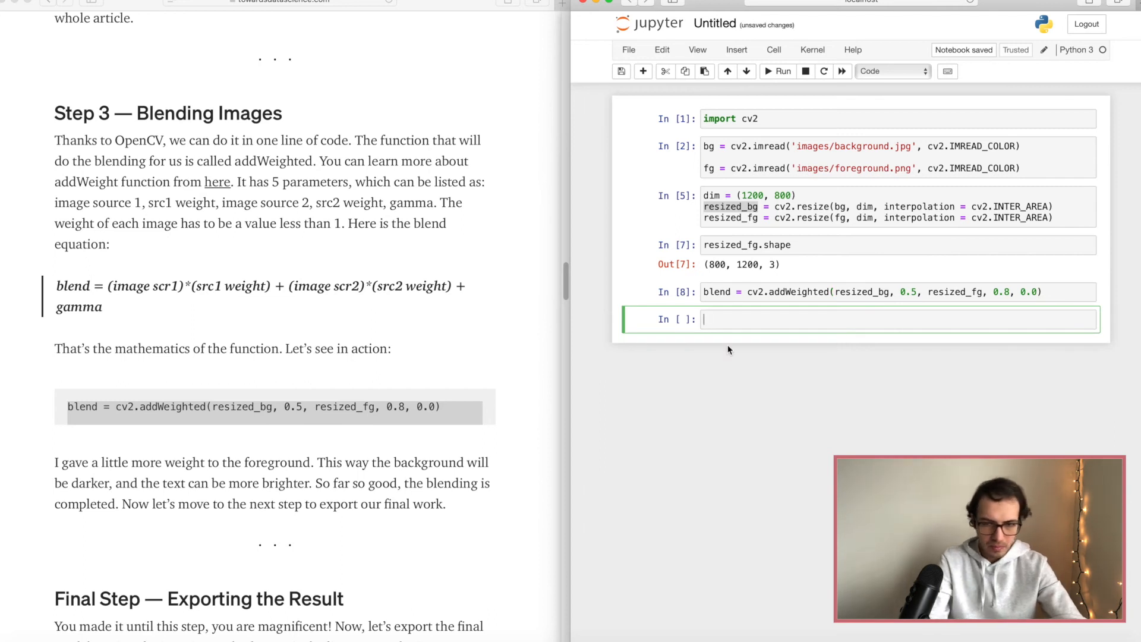
Run the blend cell and write cv2.imwrite('blended.png', blend) in a new cell
scroll("down", 3)
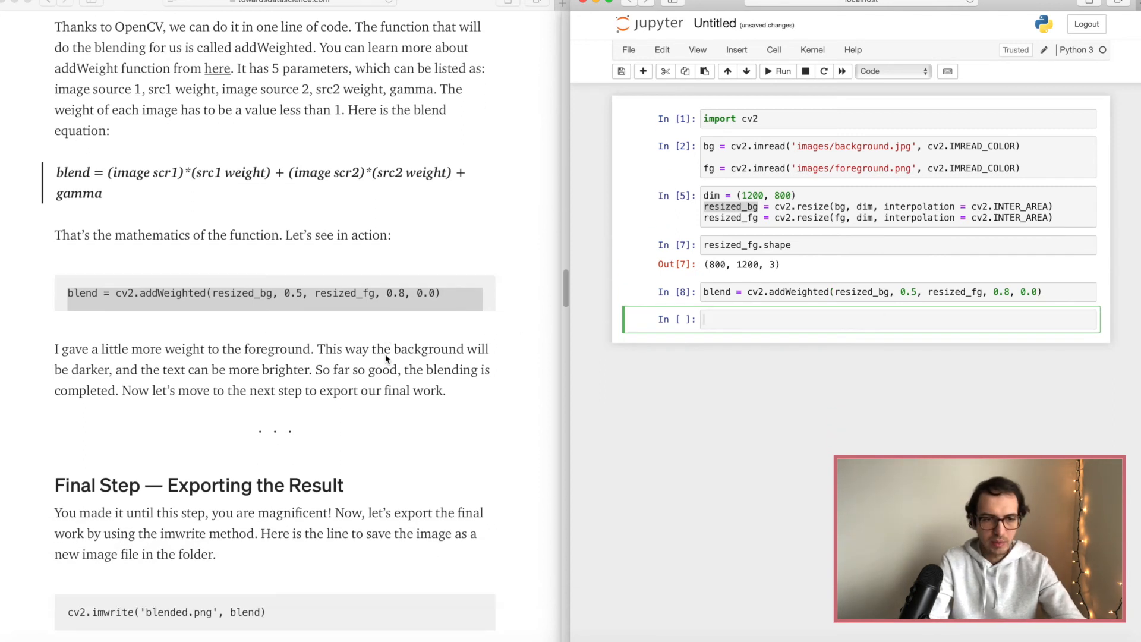
scroll("down", 3)
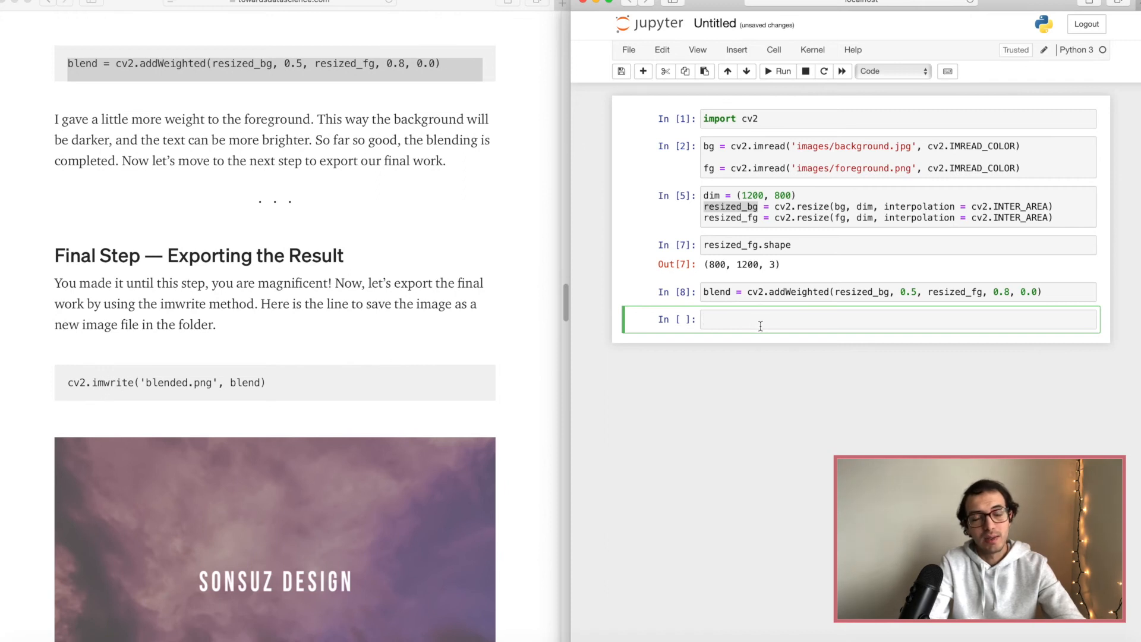
mouse_move(597, 319)
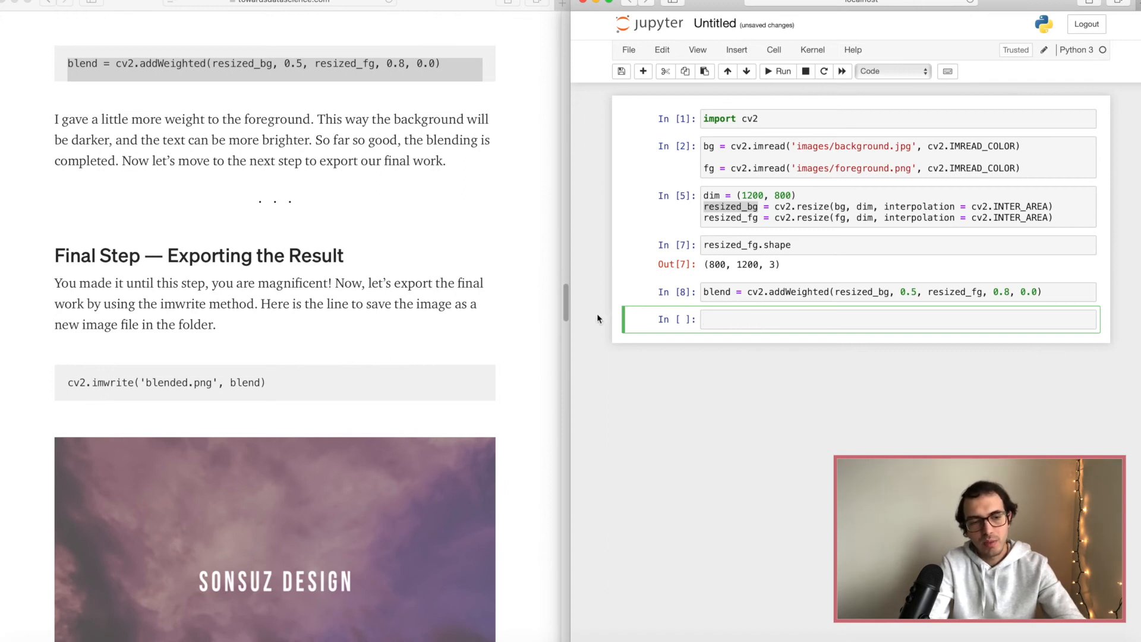
scroll("down", 3)
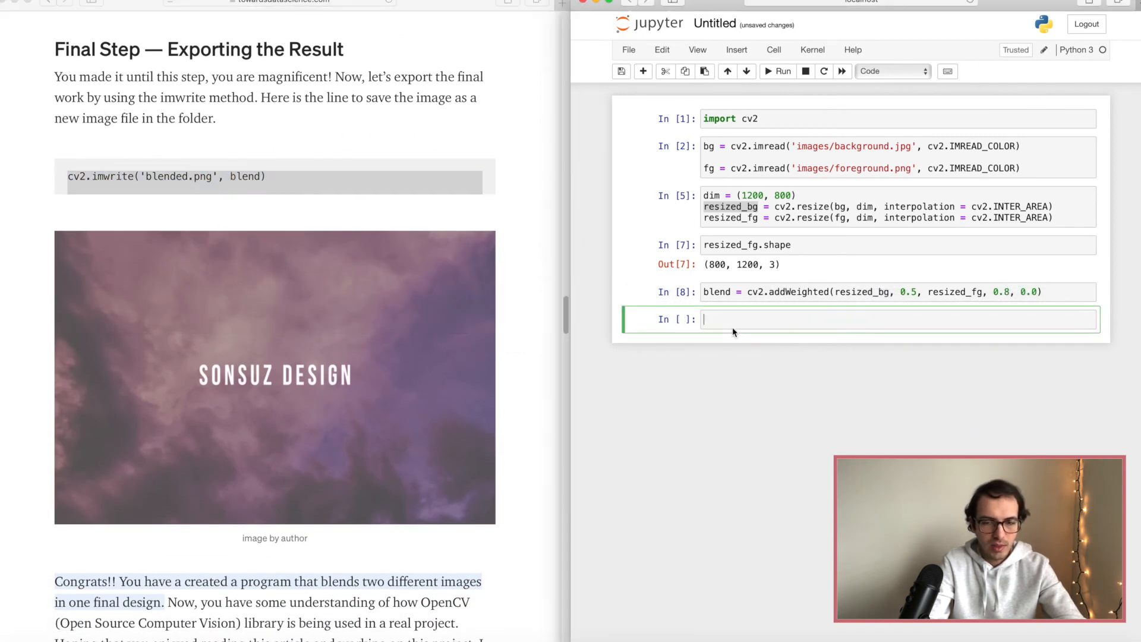
type("cv2.imwrite('blended.png', blend)")
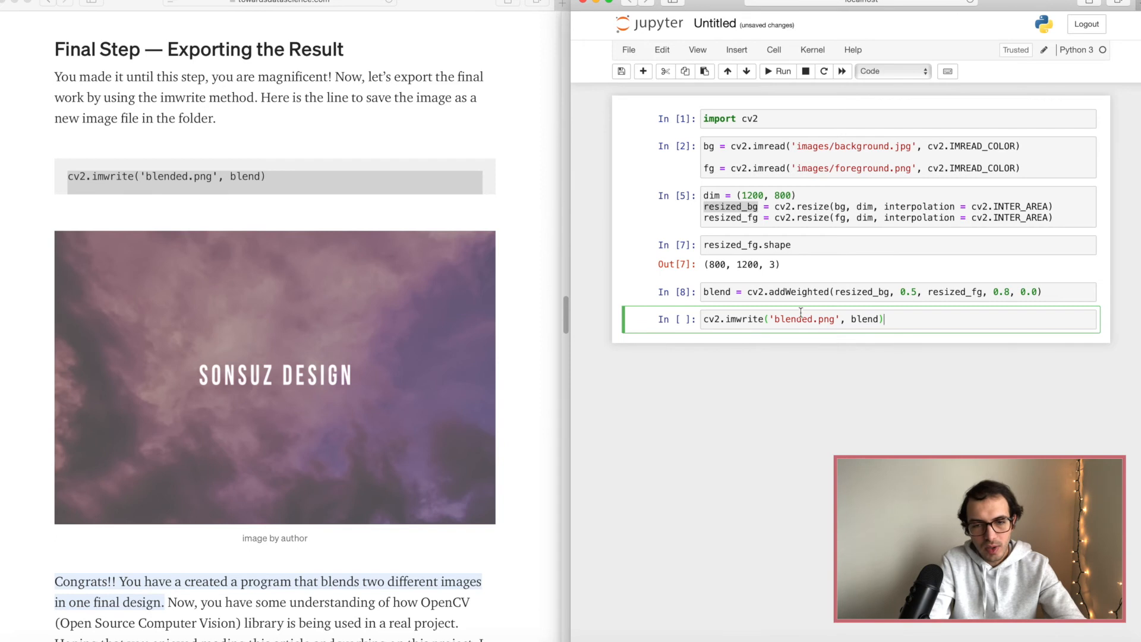
mouse_move(780, 404)
type("_1")
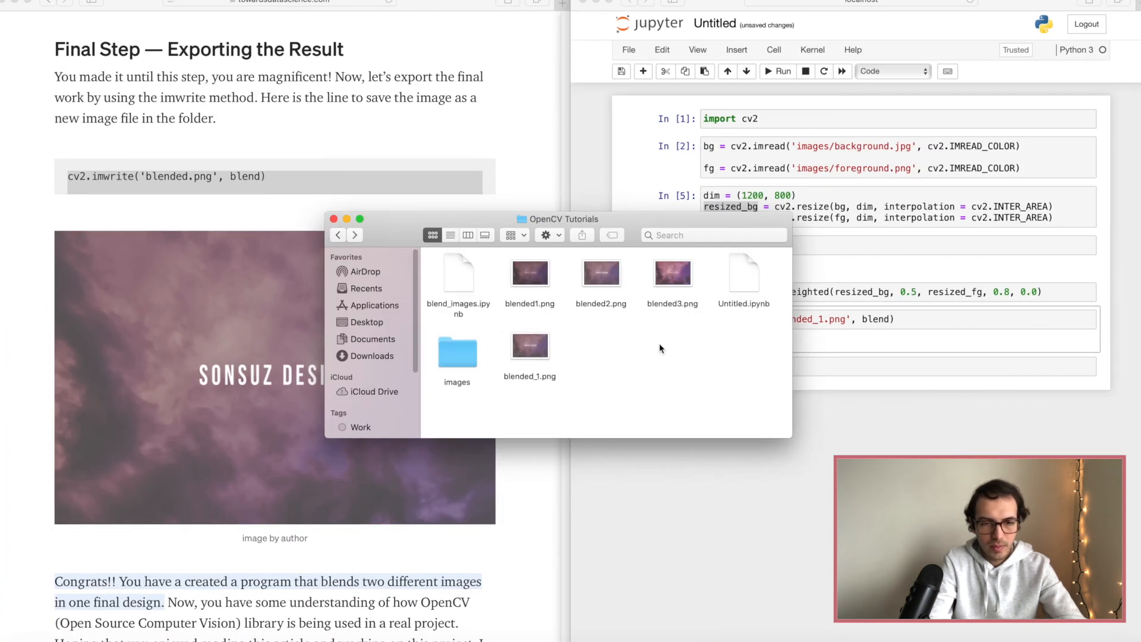
Preview blended_1.png from the OpenCV Tutorials folder to check the SONSUZ DESIGN overlay
double_click(529, 346)
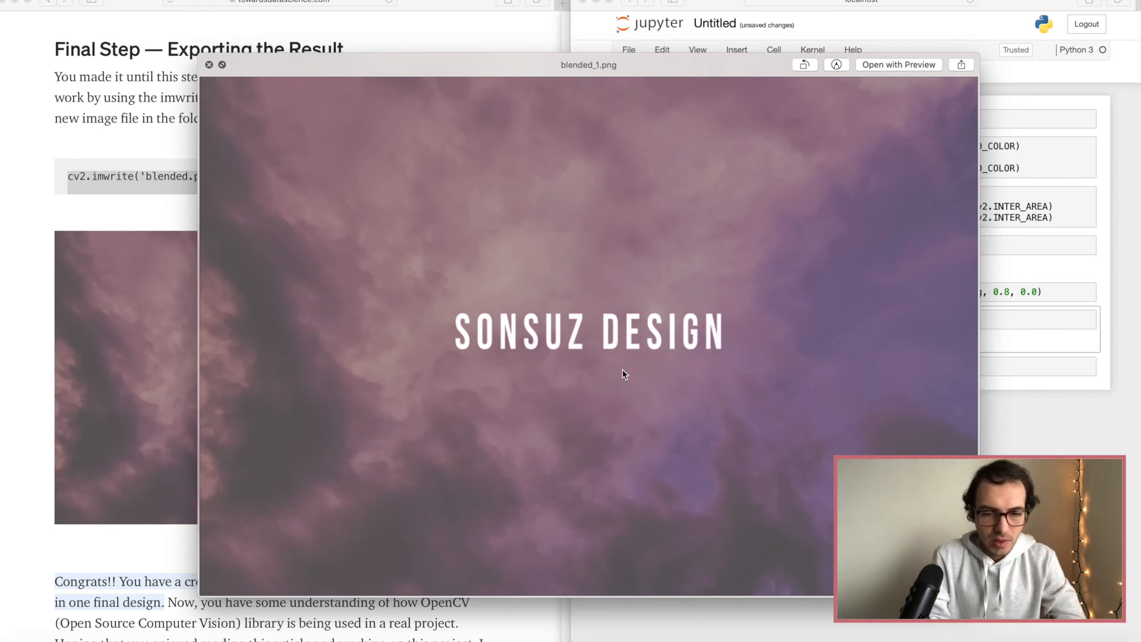
mouse_move(524, 337)
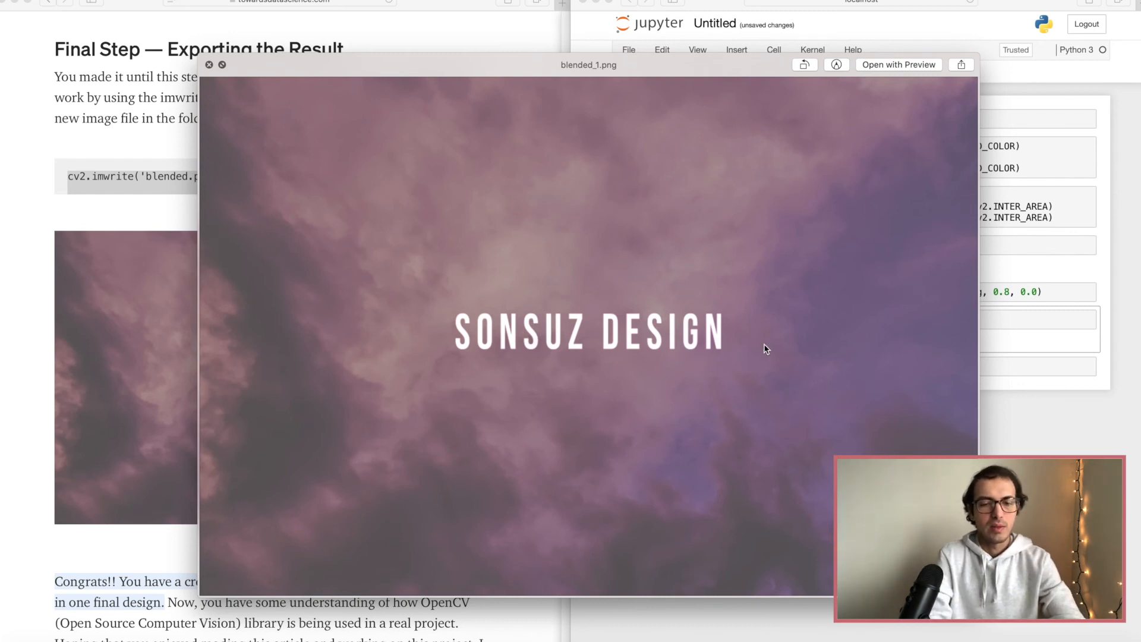
mouse_move(738, 414)
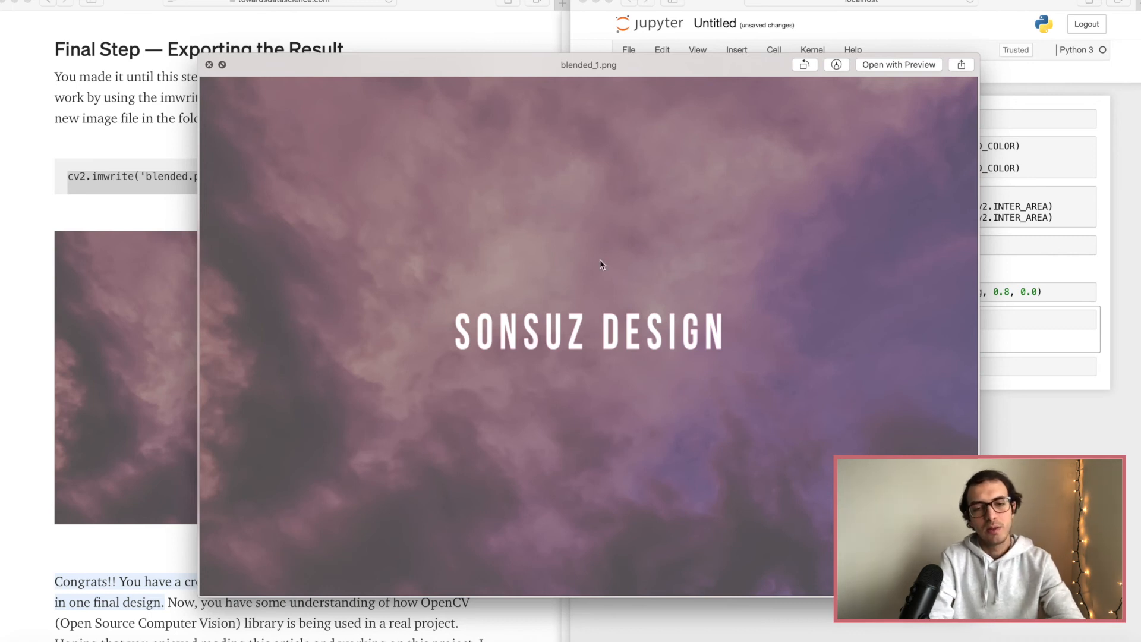
mouse_move(751, 304)
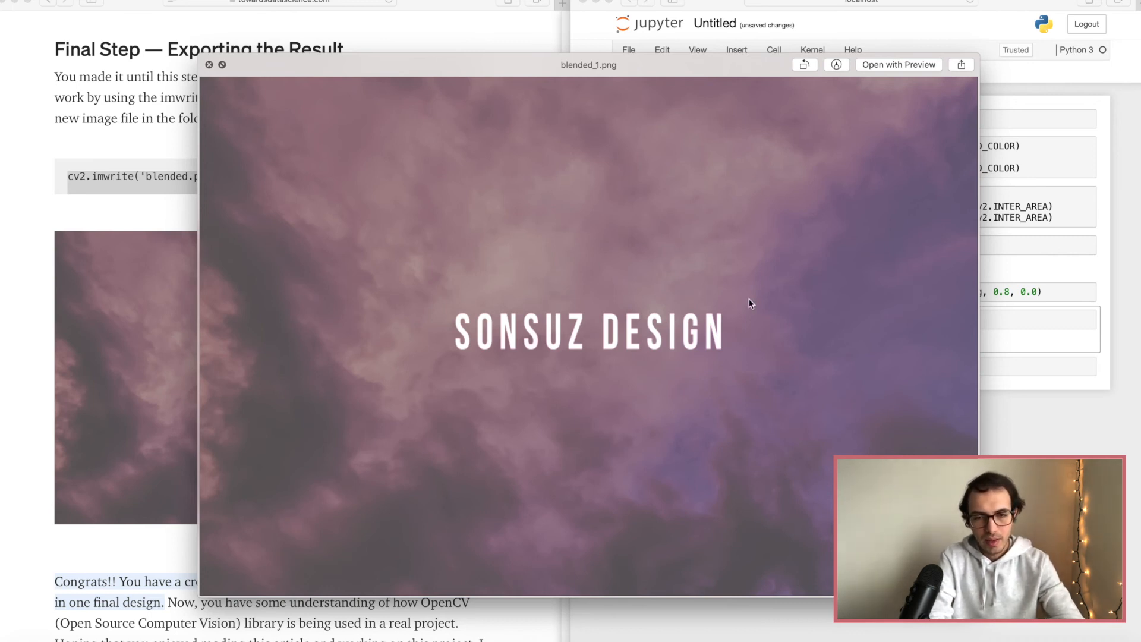
Dismiss the blended_1.png preview to return to the notebook for the 0.7/0.3 reblend
left_click(208, 65)
type("3")
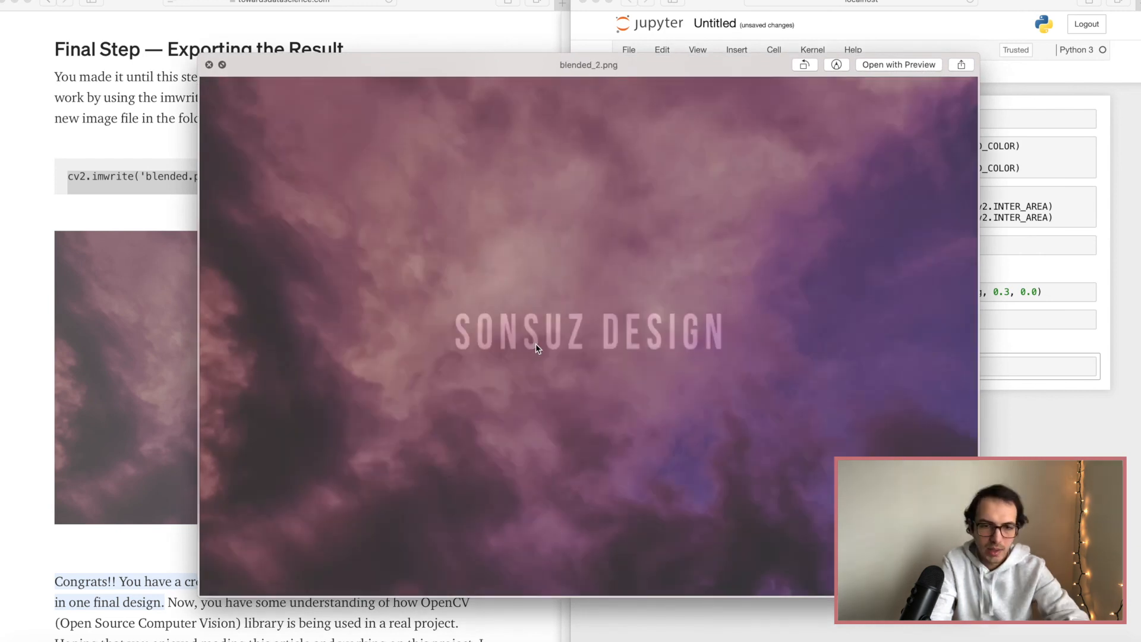
mouse_move(603, 333)
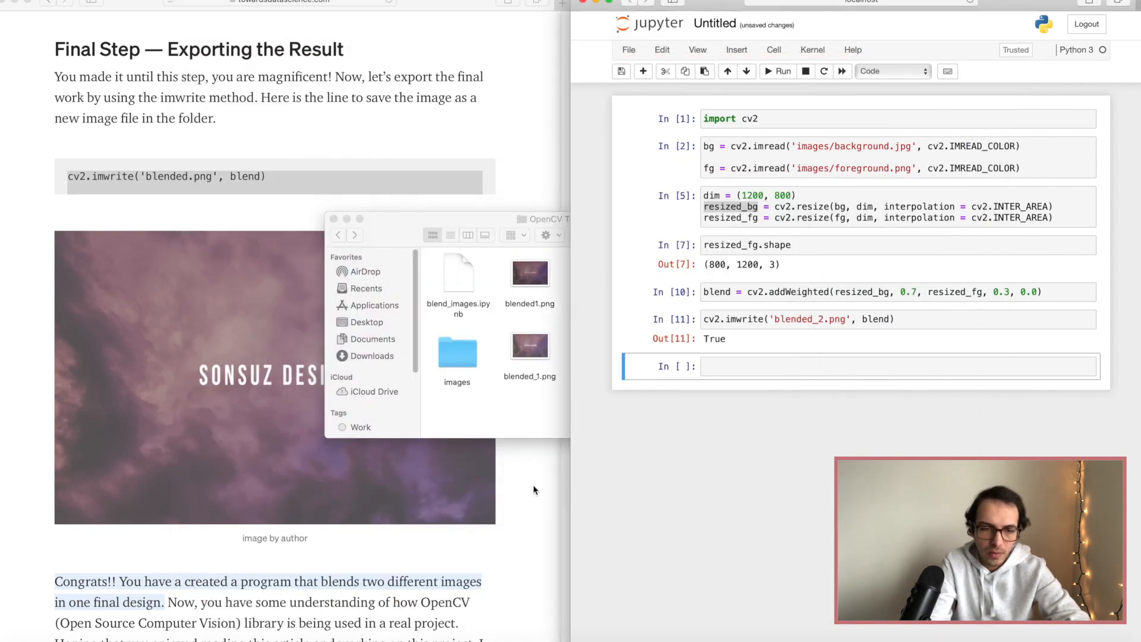
Scroll the article down to its closing remarks and More Computer Vision Related Projects section
scroll("down", 3)
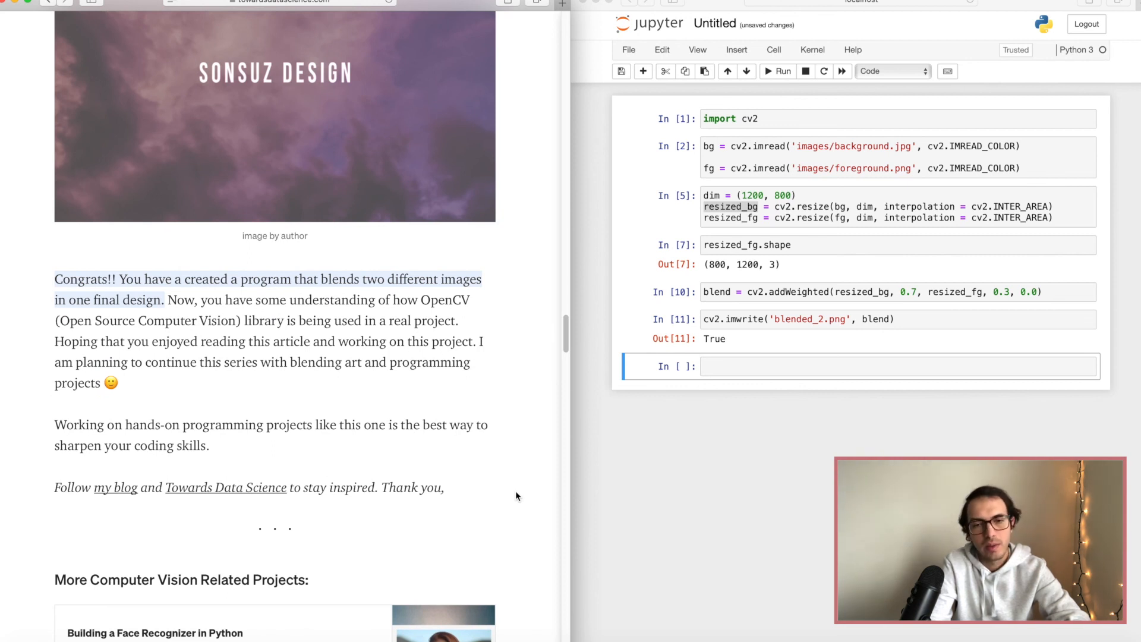
mouse_move(742, 248)
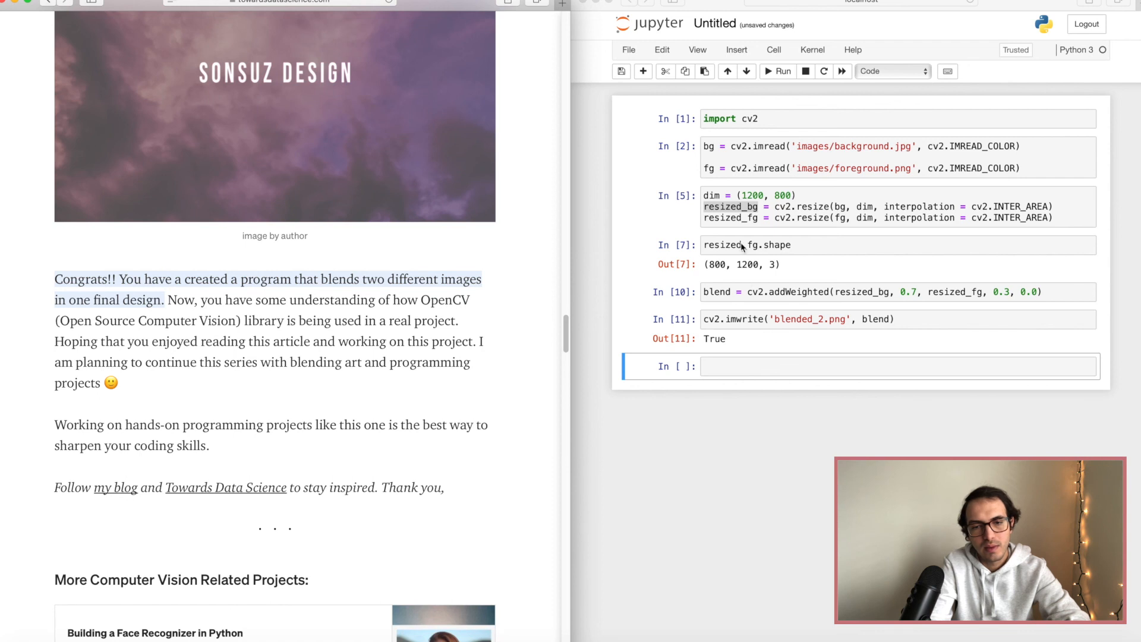
mouse_move(498, 469)
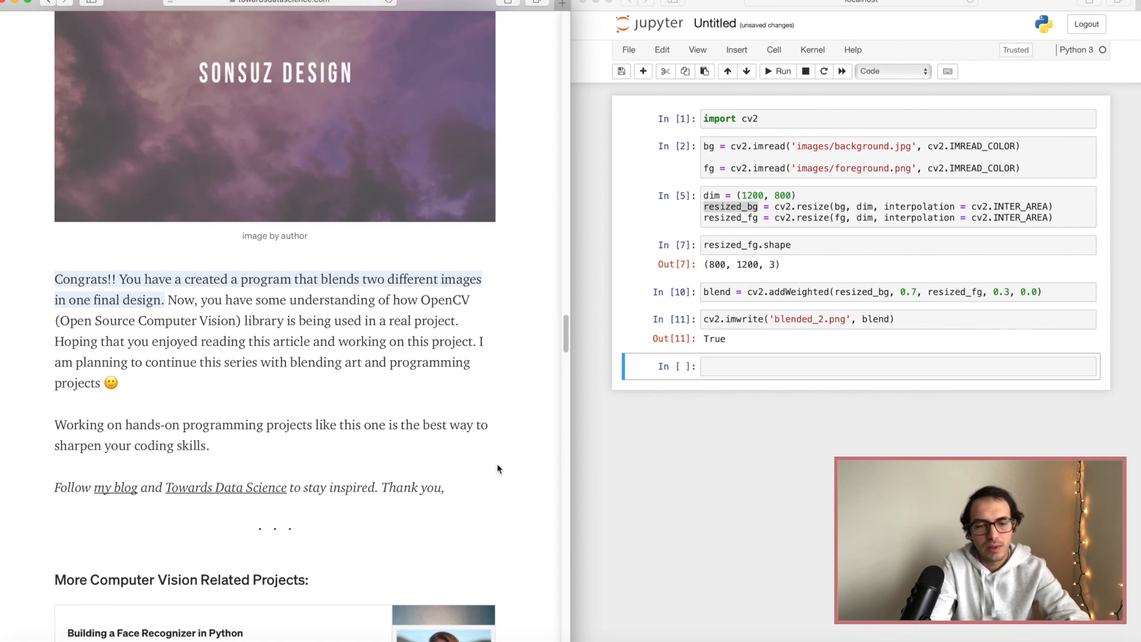
scroll("down", 3)
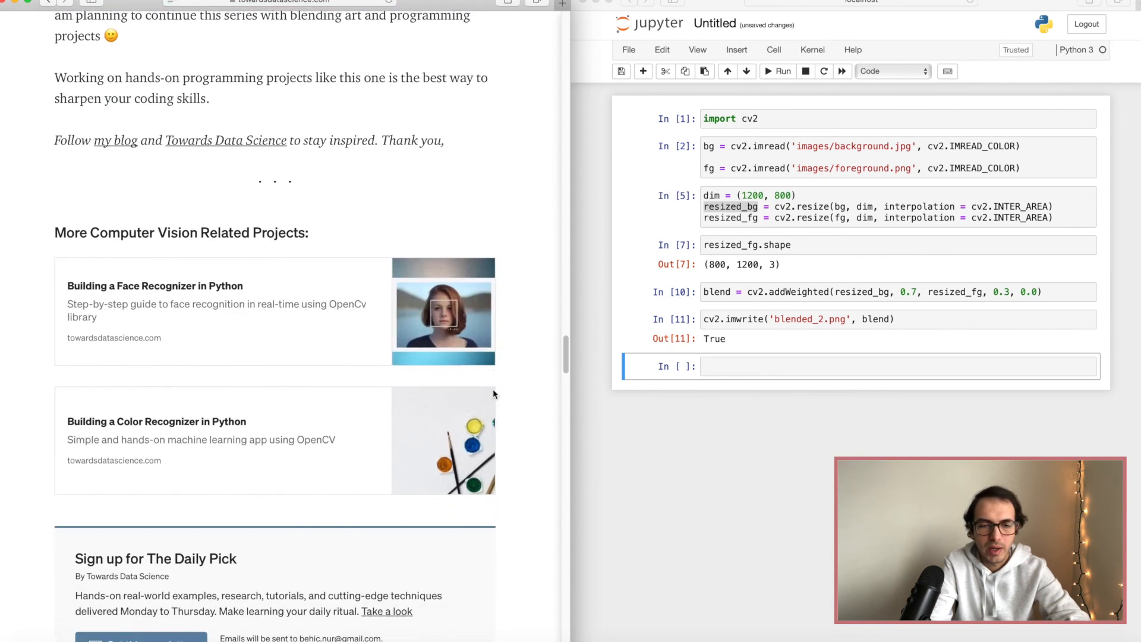
scroll("down", 3)
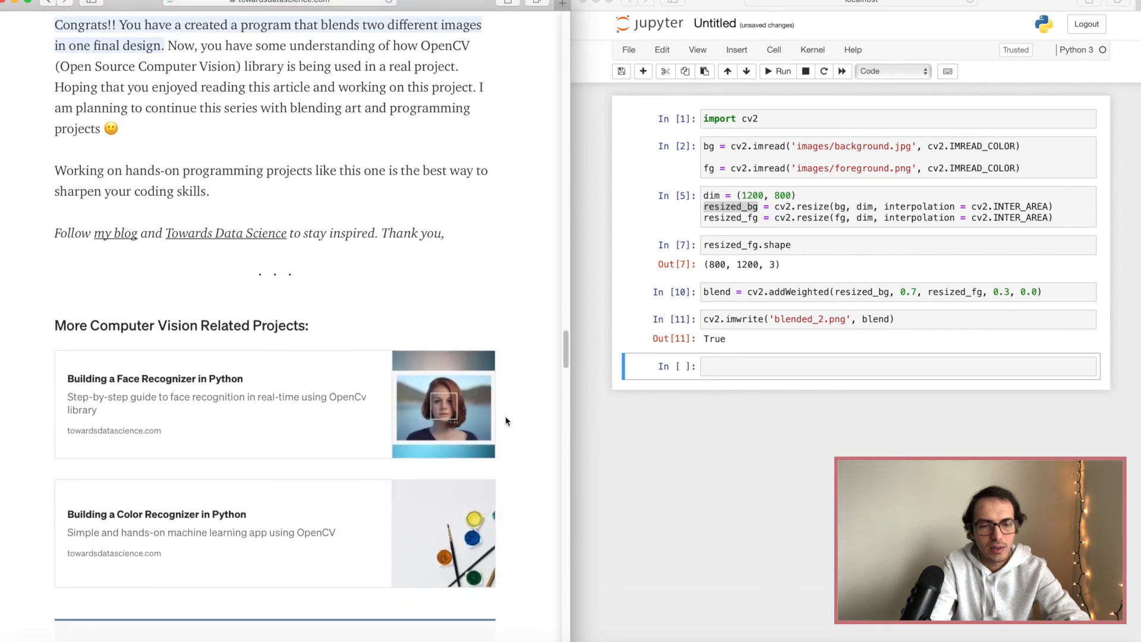